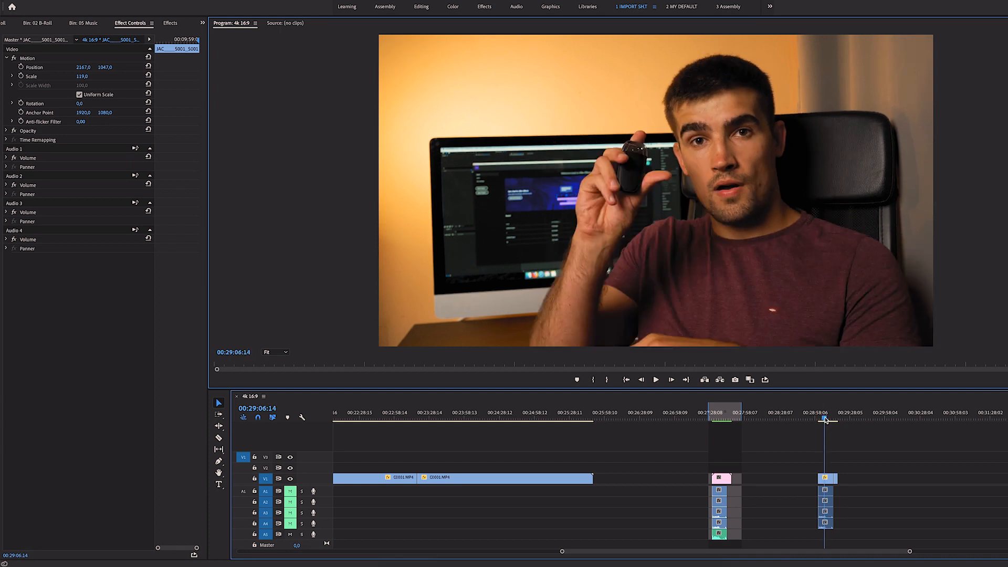
# - Scrub to the hand's throw moment and view the C0001.MP4 car key clip on V3
pyautogui.click(654, 379)
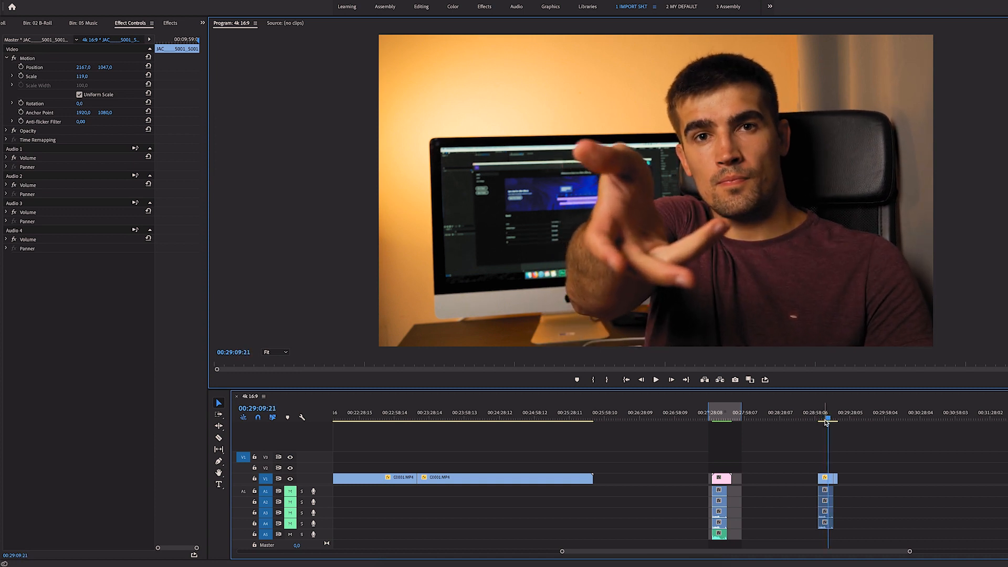
pyautogui.moveTo(830, 419)
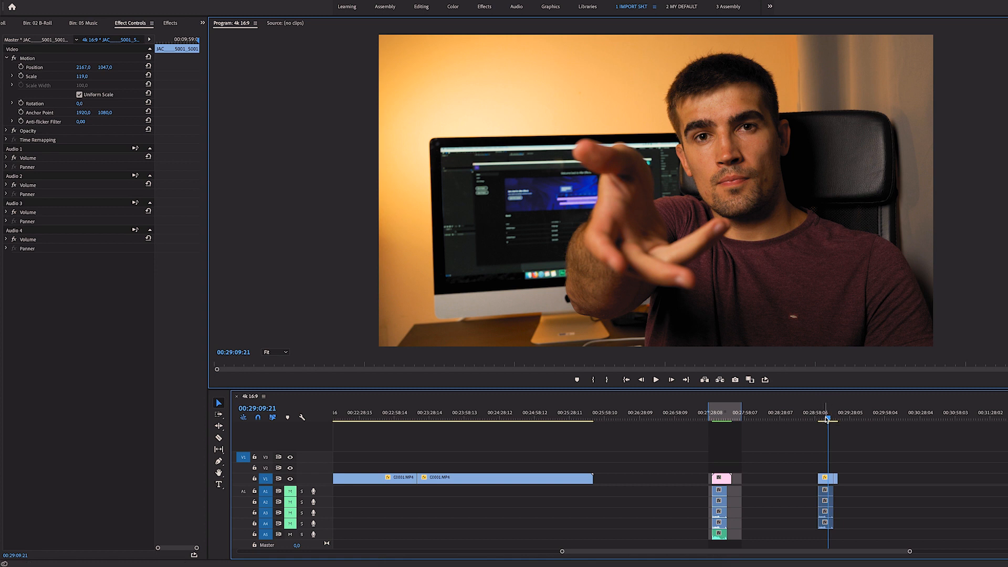
pyautogui.click(655, 379)
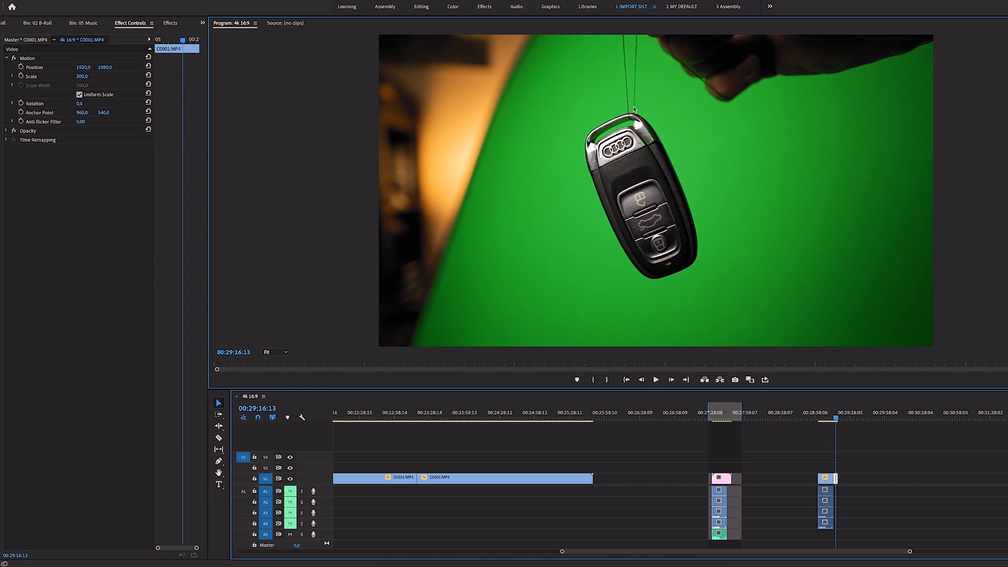
pyautogui.moveTo(726, 284)
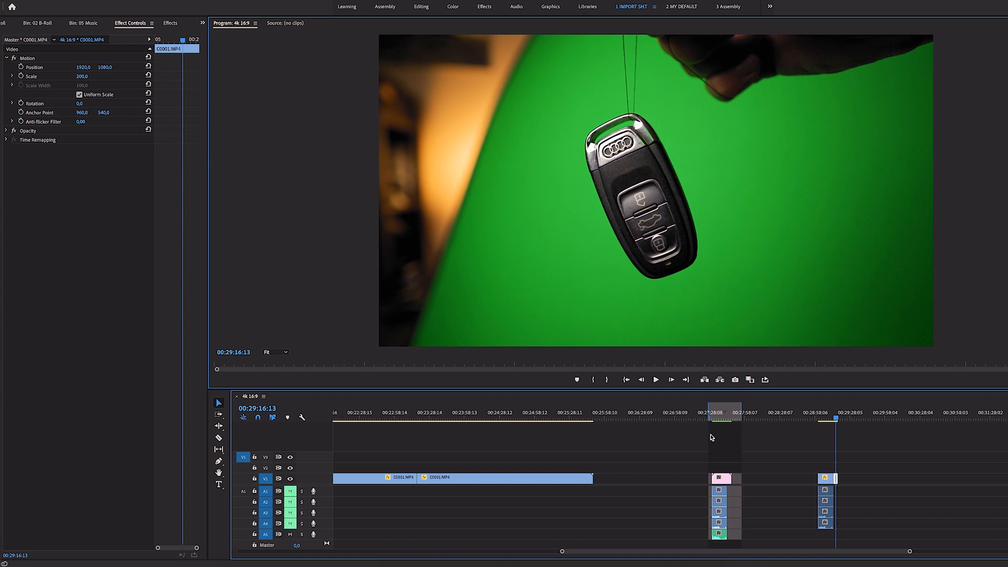
# - Select the host clip and the C0001.MP4 key clip together in the timeline
pyautogui.click(836, 419)
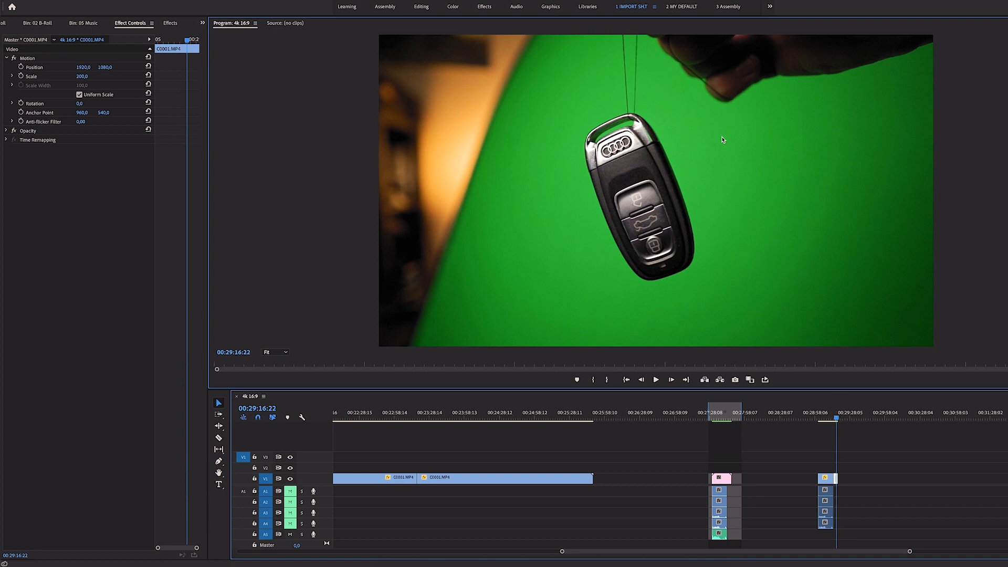
pyautogui.moveTo(691, 157)
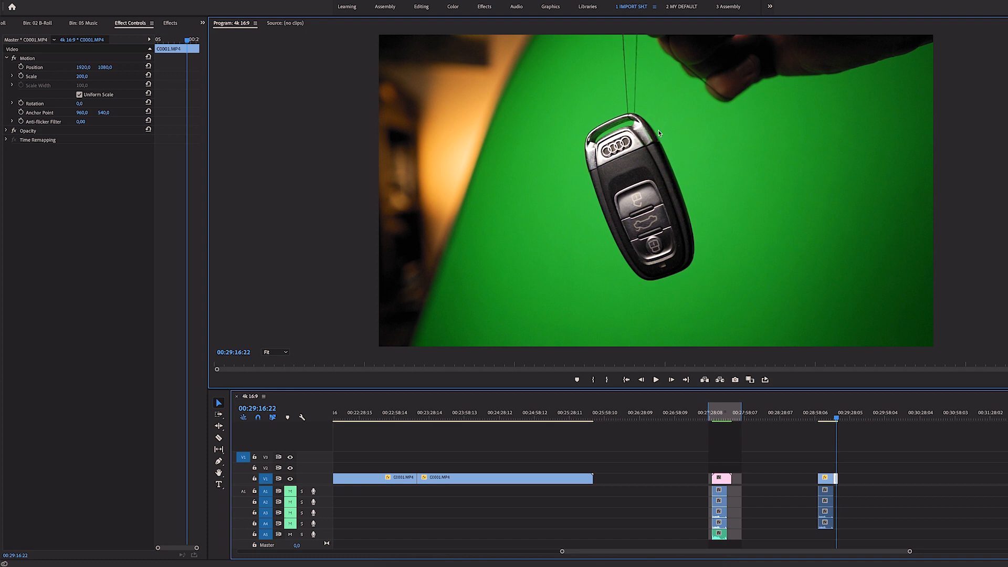
pyautogui.moveTo(671, 155)
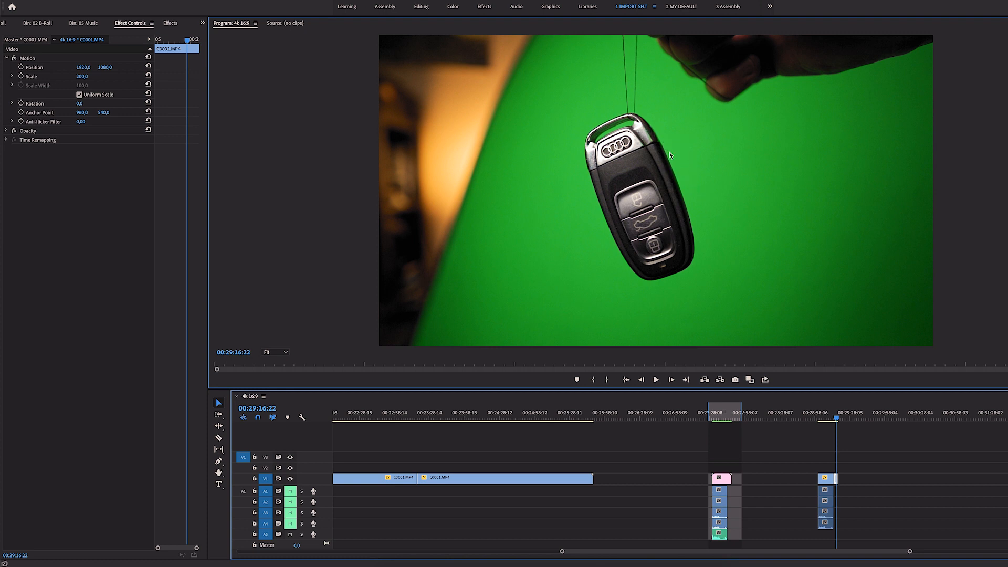
pyautogui.moveTo(651, 147)
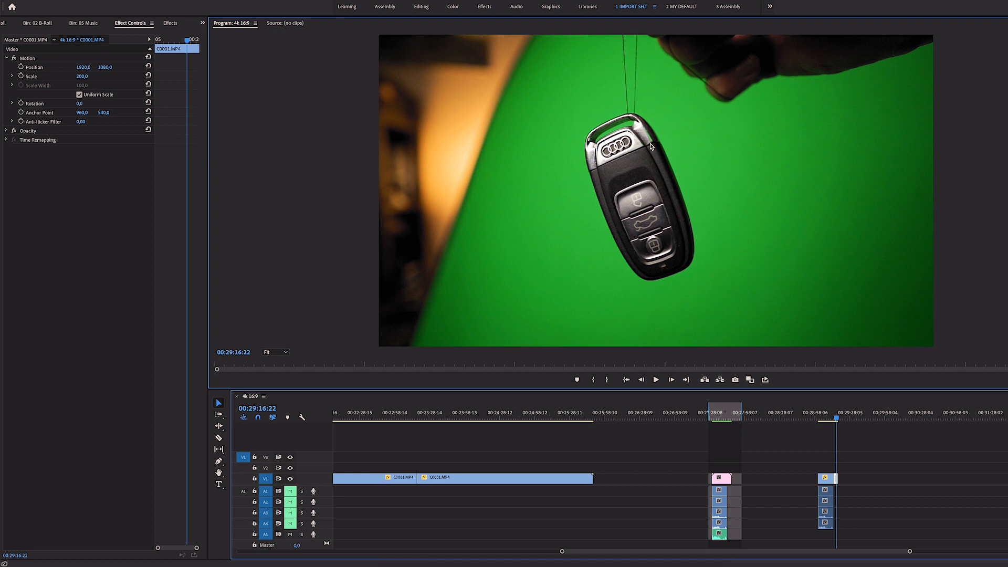
pyautogui.click(828, 477)
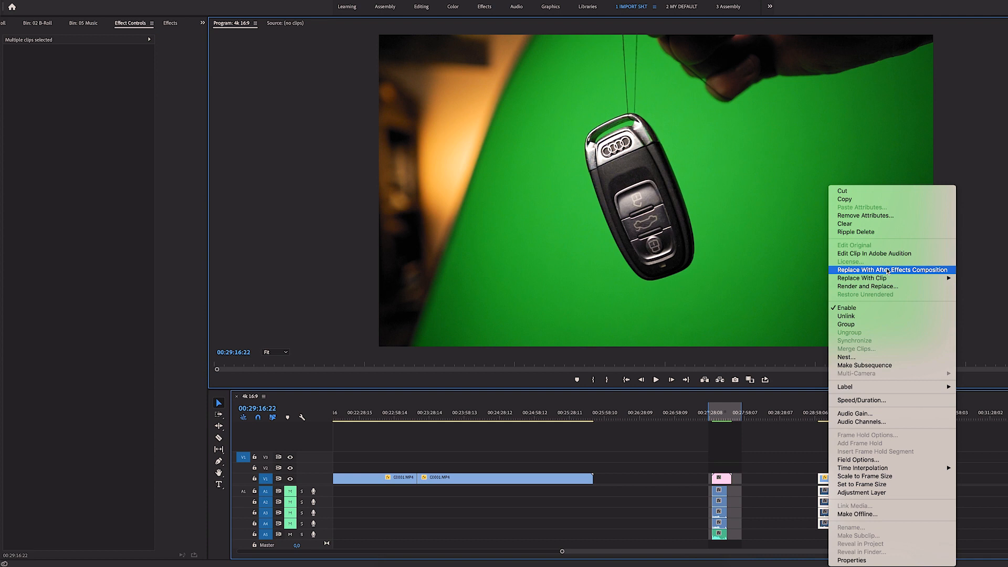
# - Replace the clips with an After Effects composition, keeping C0001.MP4 above the JAC layer
pyautogui.click(892, 270)
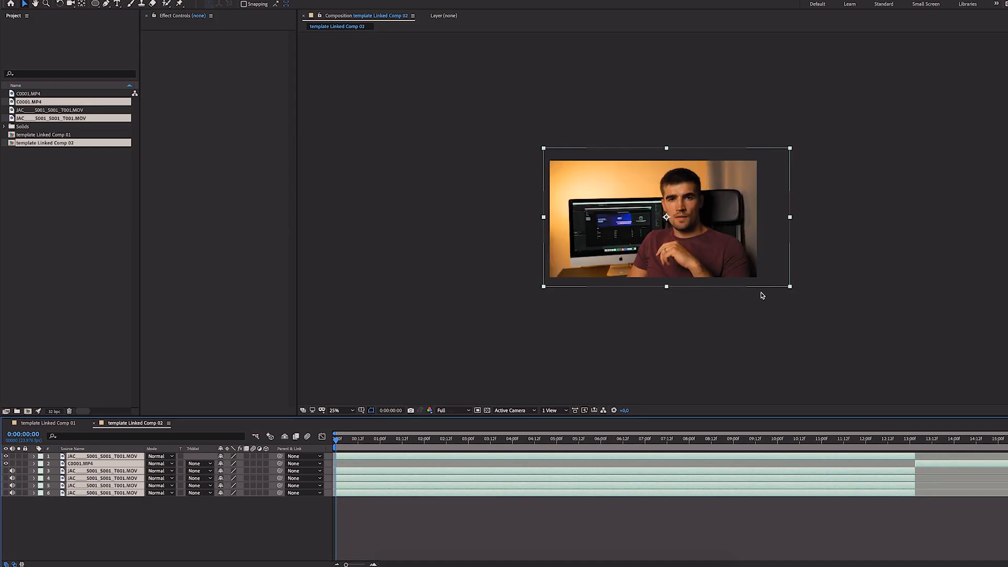
pyautogui.click(334, 411)
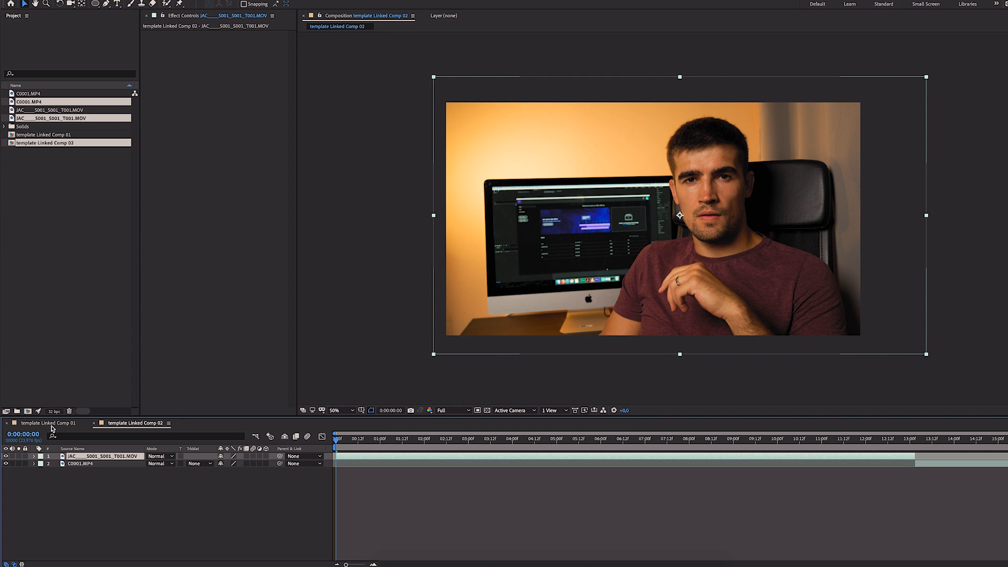
pyautogui.click(45, 423)
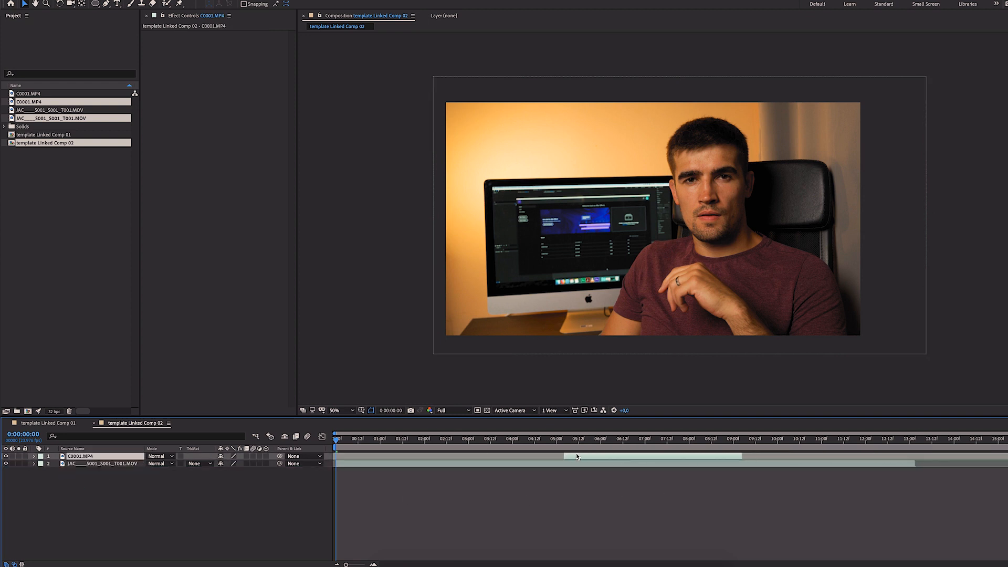
# - Add Keylight (1.2) to the C0001.MP4 layer via the FX Console search 'ke'
pyautogui.click(545, 439)
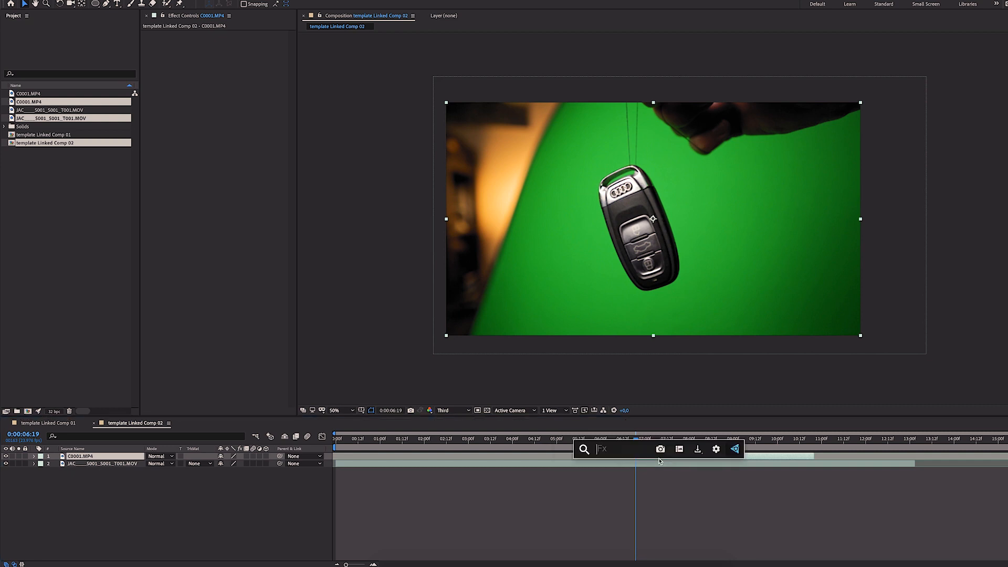
pyautogui.write('ke')
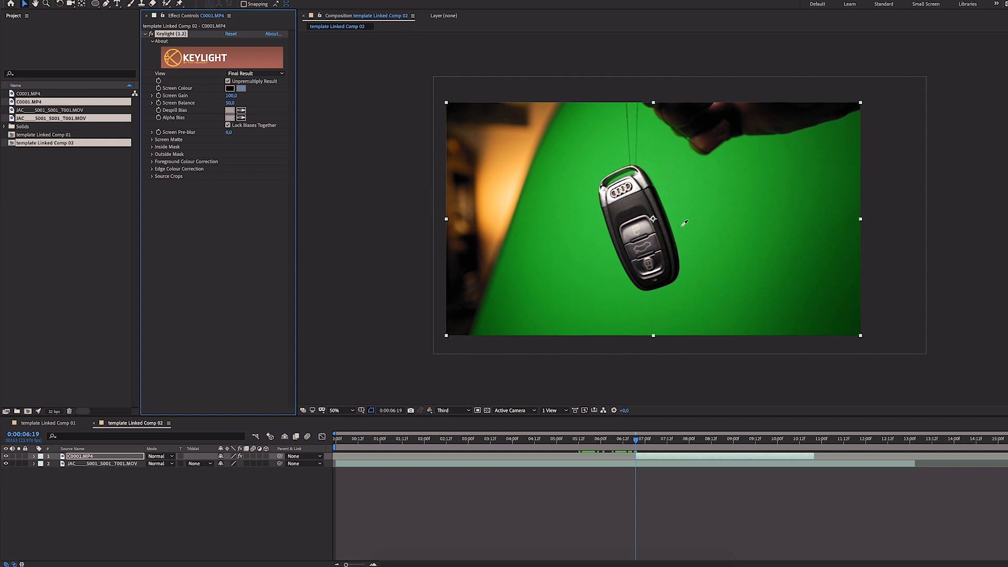
# - Sample the green backdrop as Screen Colour and fit an oval mask around the car key
pyautogui.click(237, 88)
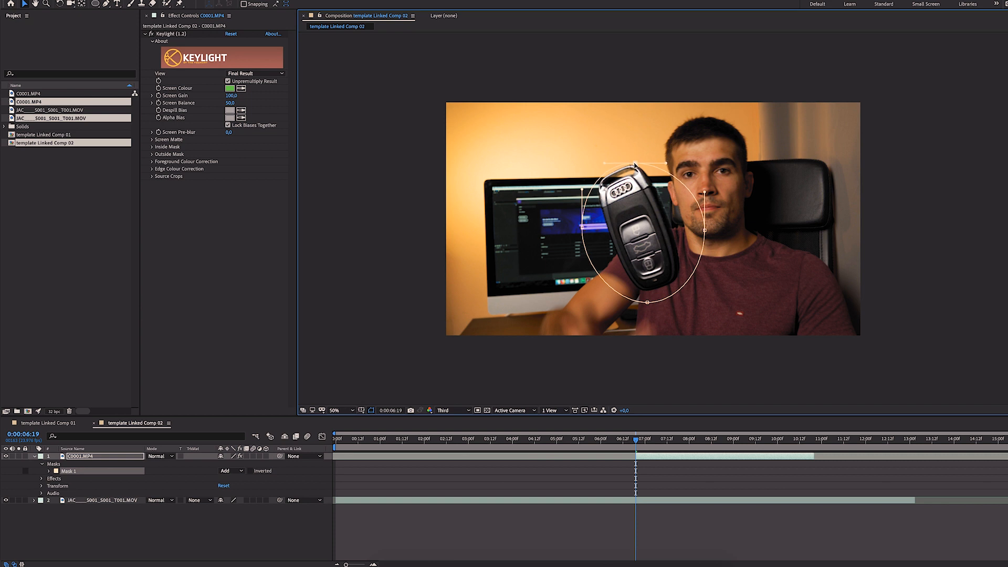
pyautogui.moveTo(634, 165); pyautogui.dragTo(628, 127)
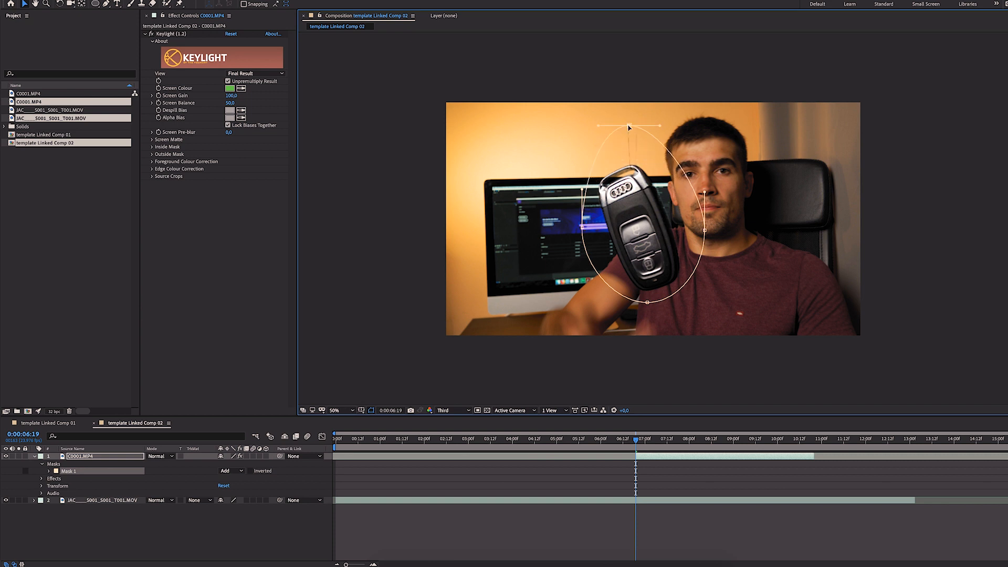
pyautogui.moveTo(629, 127); pyautogui.dragTo(634, 150)
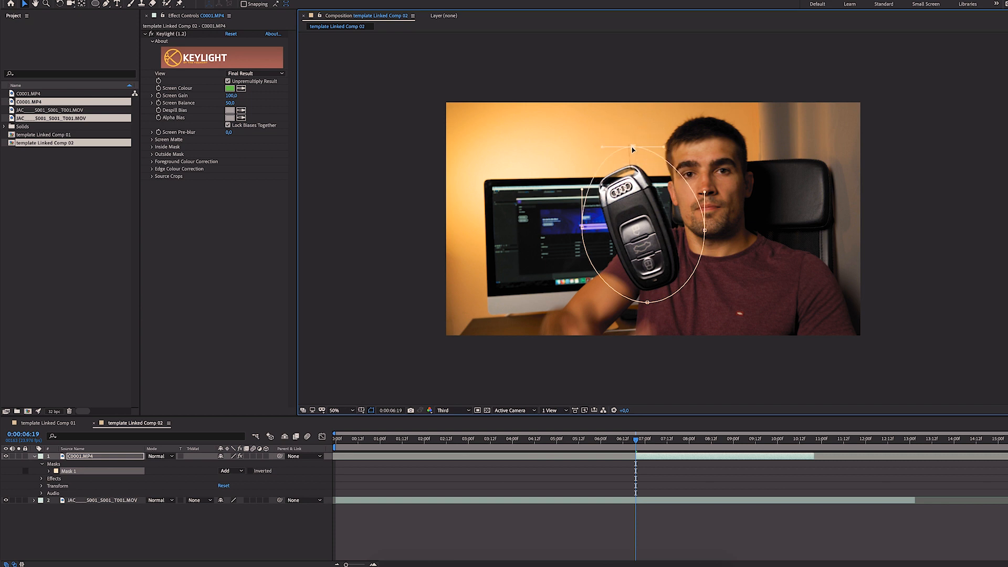
pyautogui.moveTo(633, 150); pyautogui.dragTo(634, 167)
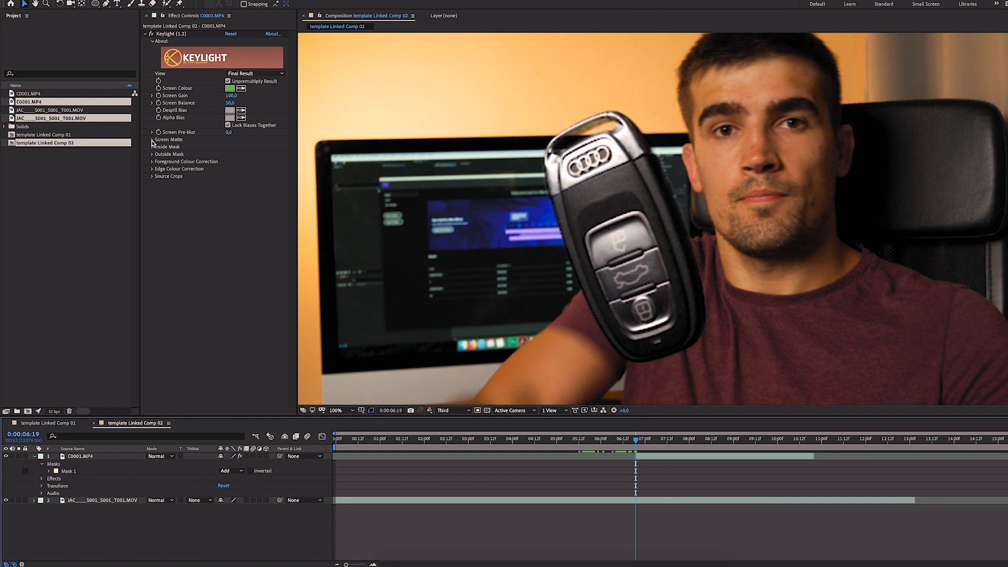
# - Switch Keylight's view to Screen Matte and lower Clip White to 47 for a solid key
pyautogui.click(151, 140)
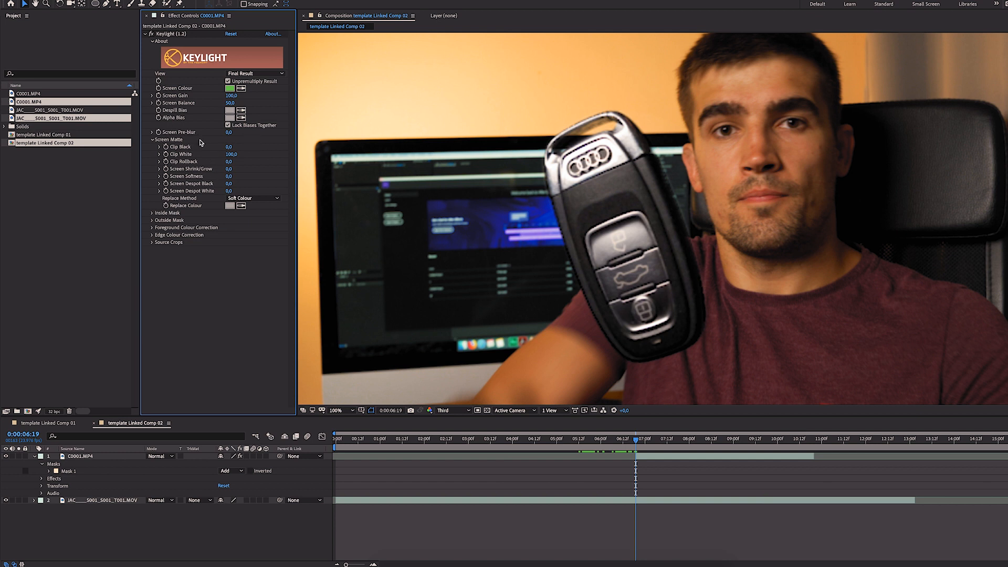
pyautogui.moveTo(205, 422)
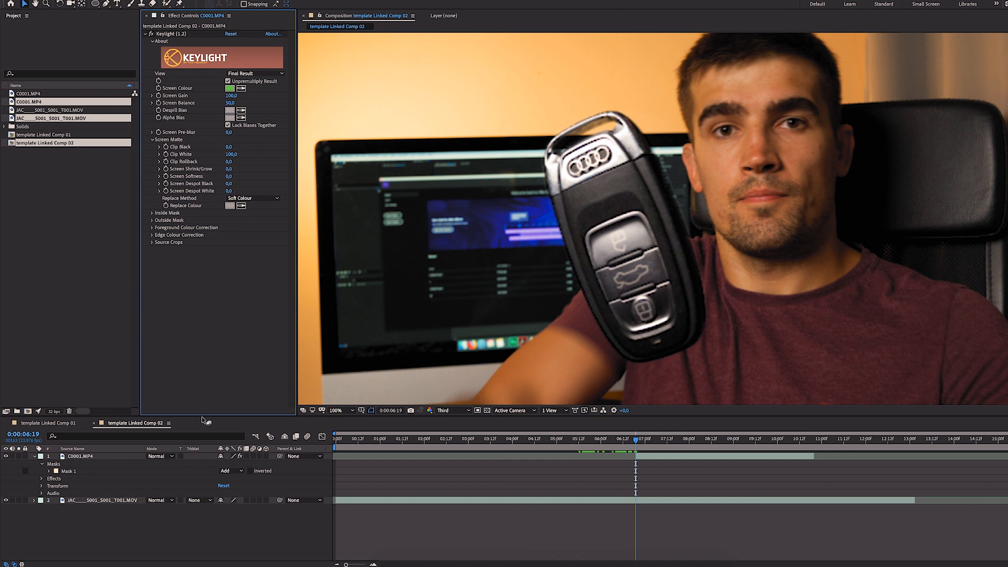
pyautogui.click(254, 73)
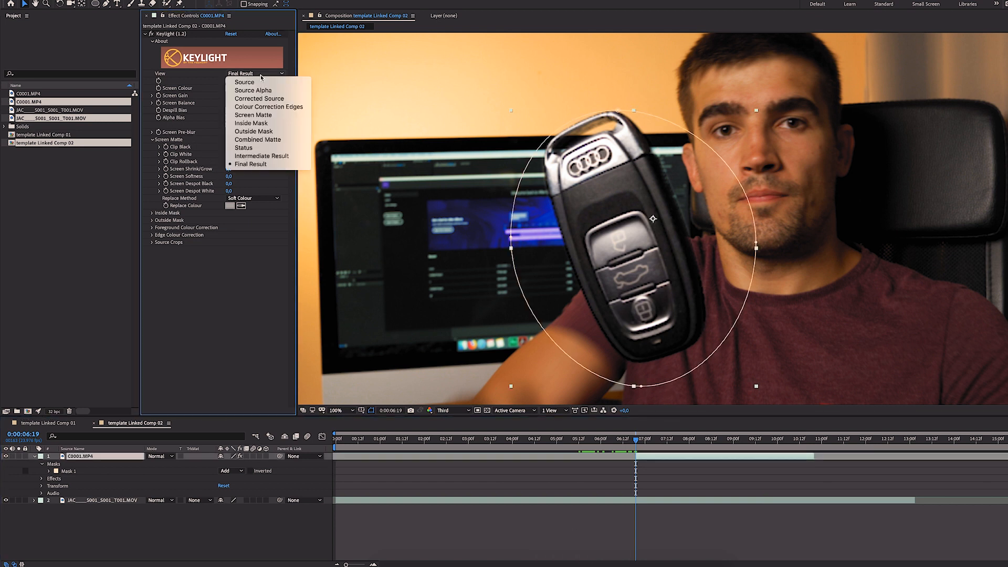
pyautogui.moveTo(253, 114)
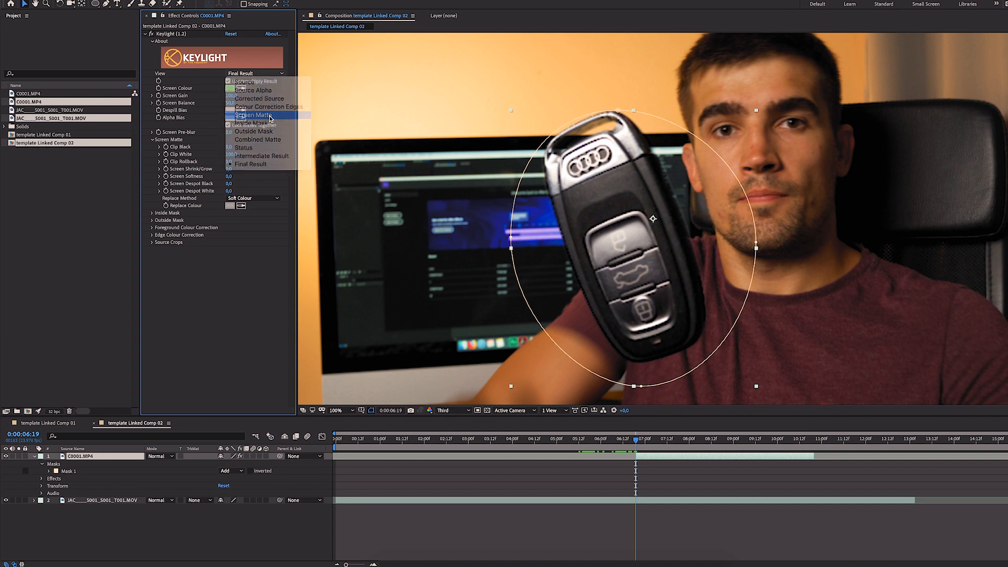
pyautogui.click(253, 116)
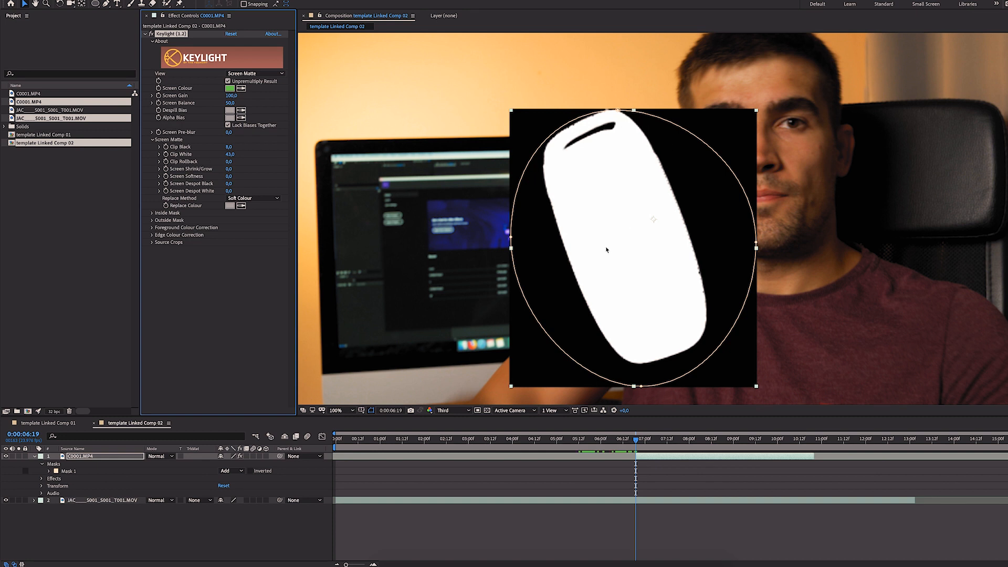
pyautogui.click(255, 73)
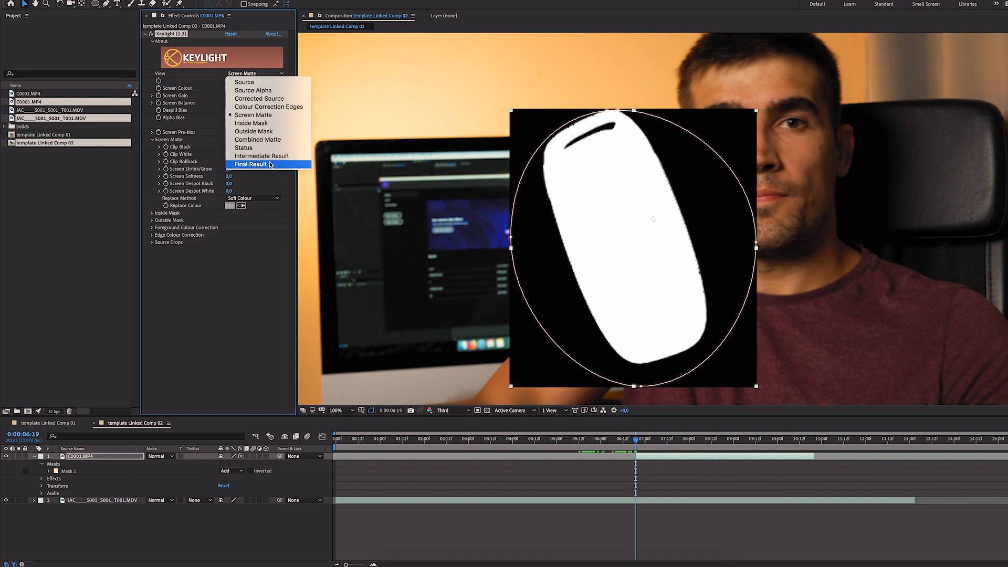
# - Add a Matte Choker with softer, tighter edges and set Screen Shrink/Grow to 0.2
pyautogui.click(250, 164)
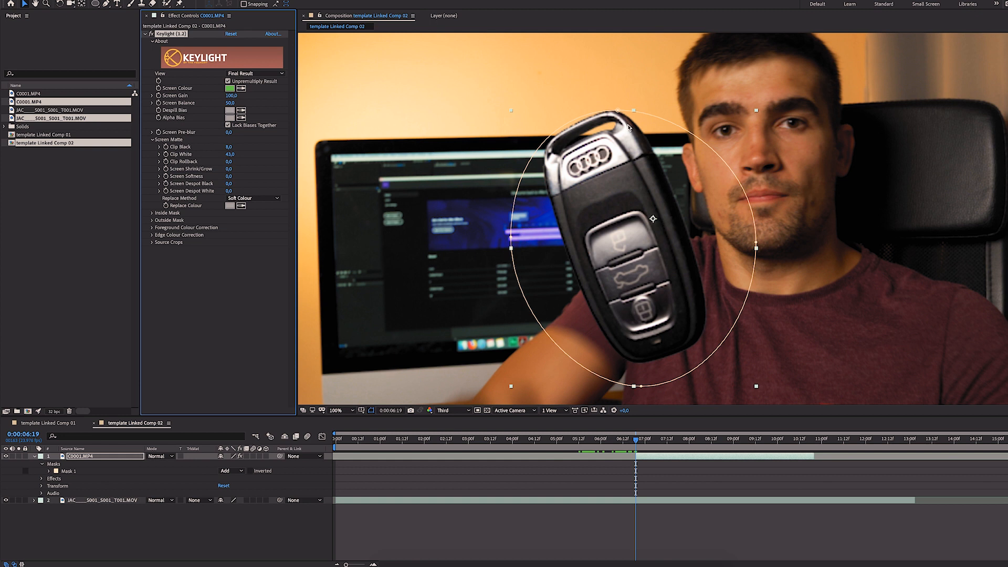
pyautogui.moveTo(649, 164)
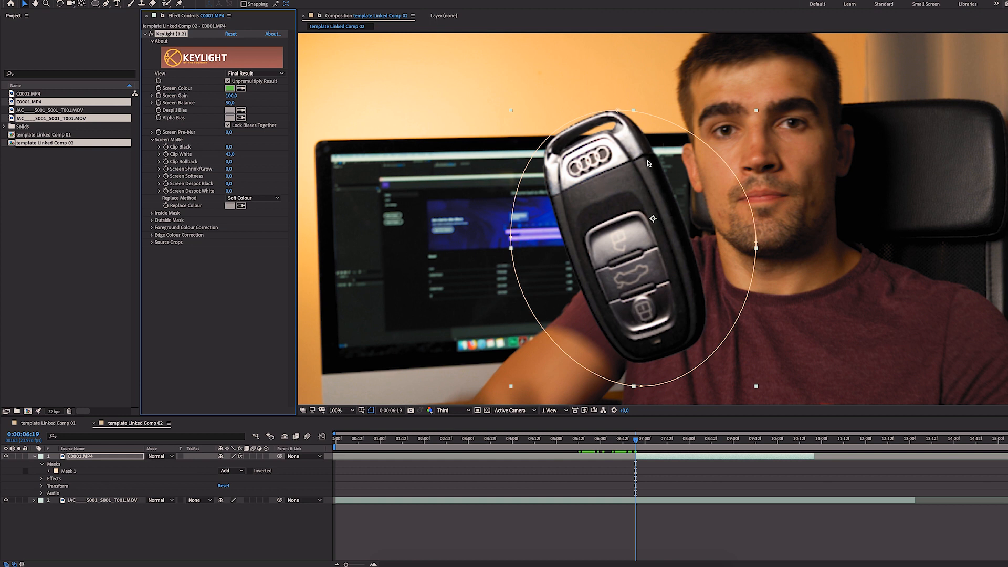
pyautogui.moveTo(630, 215)
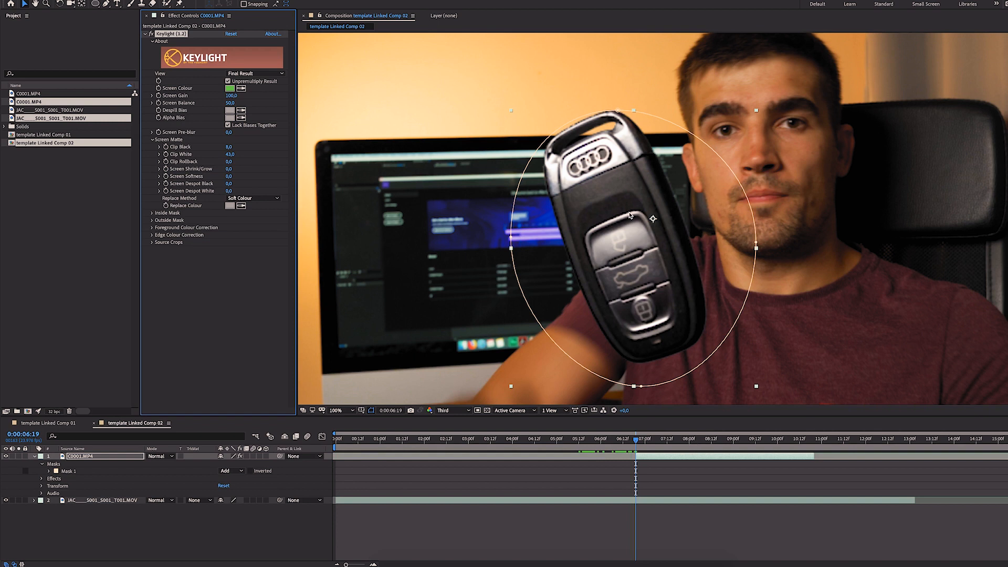
pyautogui.moveTo(672, 182)
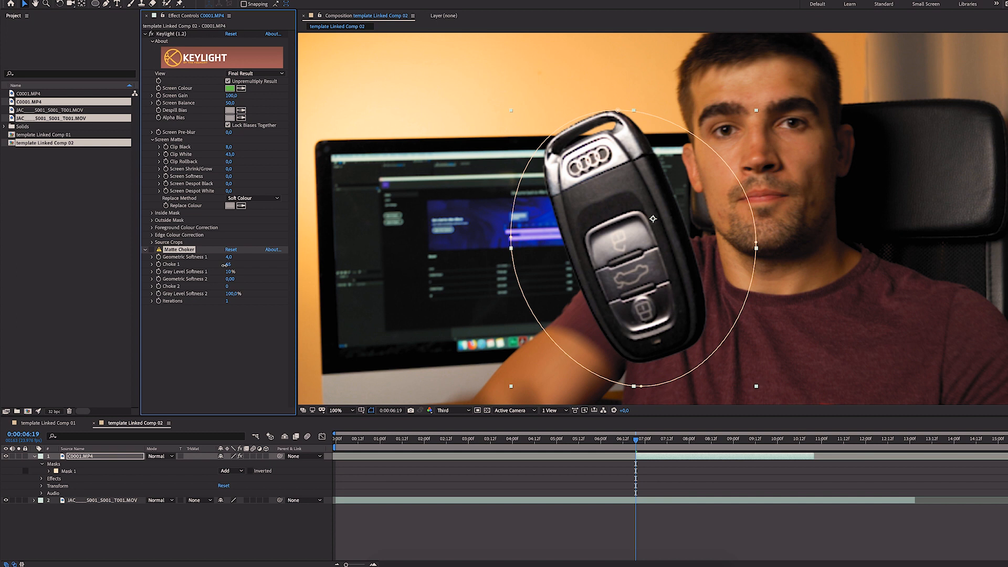
pyautogui.moveTo(229, 257); pyautogui.dragTo(231, 257)
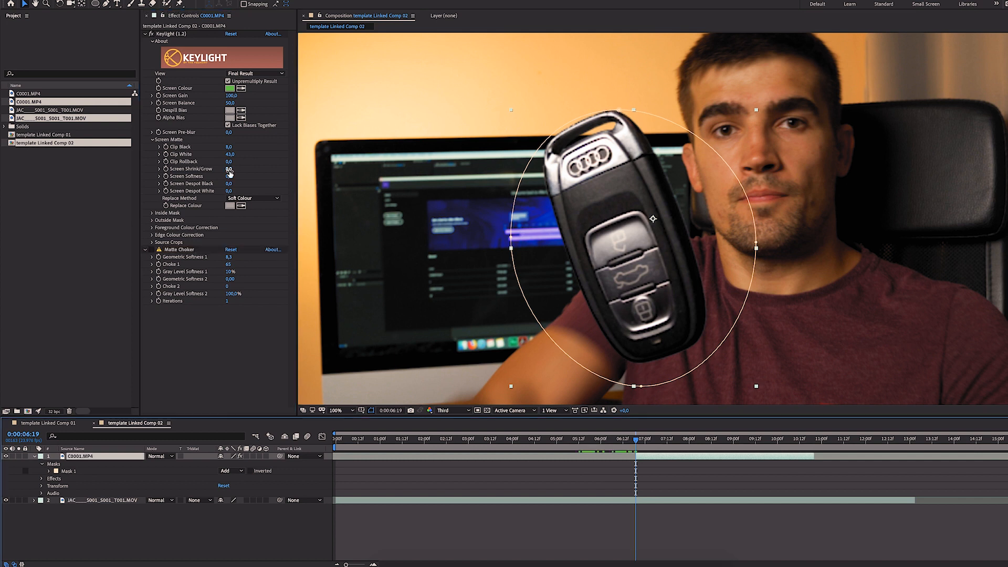
pyautogui.click(230, 169)
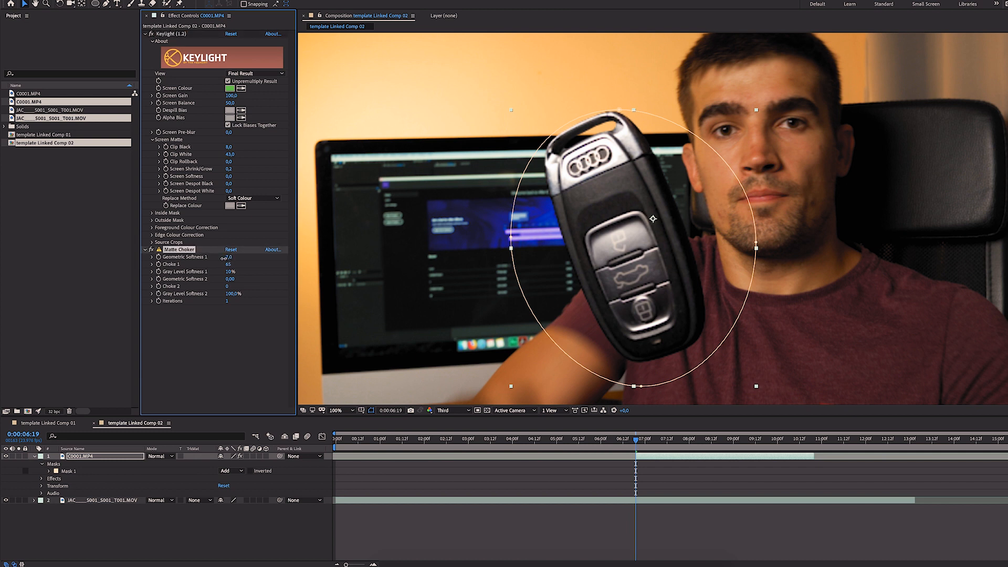
pyautogui.moveTo(230, 264); pyautogui.dragTo(221, 263)
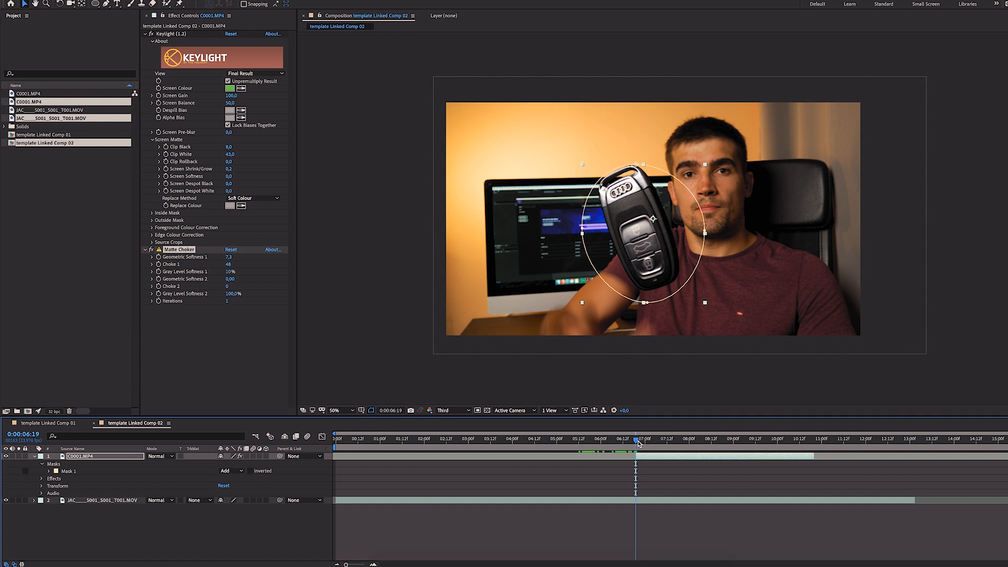
# - Set the work area around the key shot and park on a frame with the key in hand
pyautogui.click(629, 439)
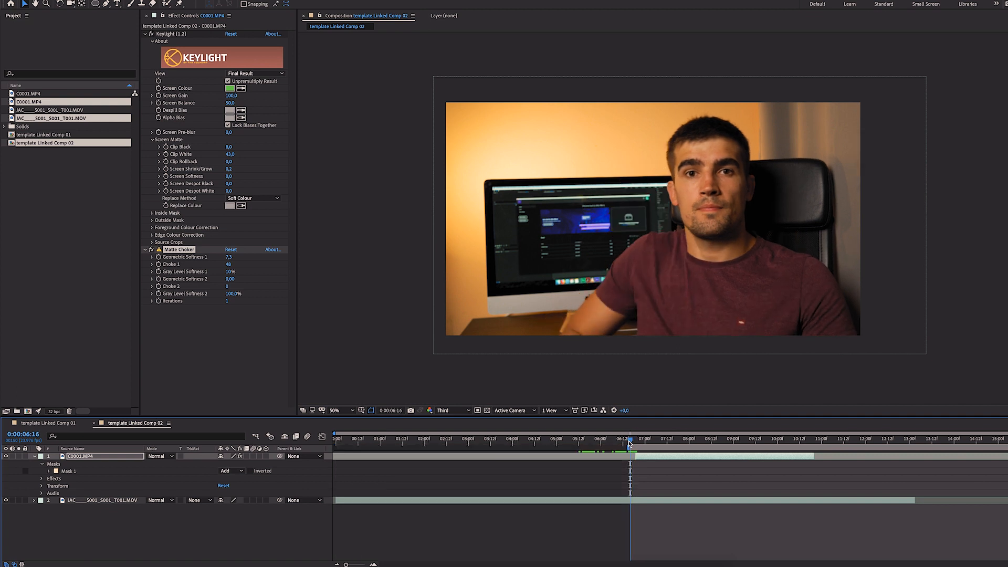
pyautogui.click(642, 439)
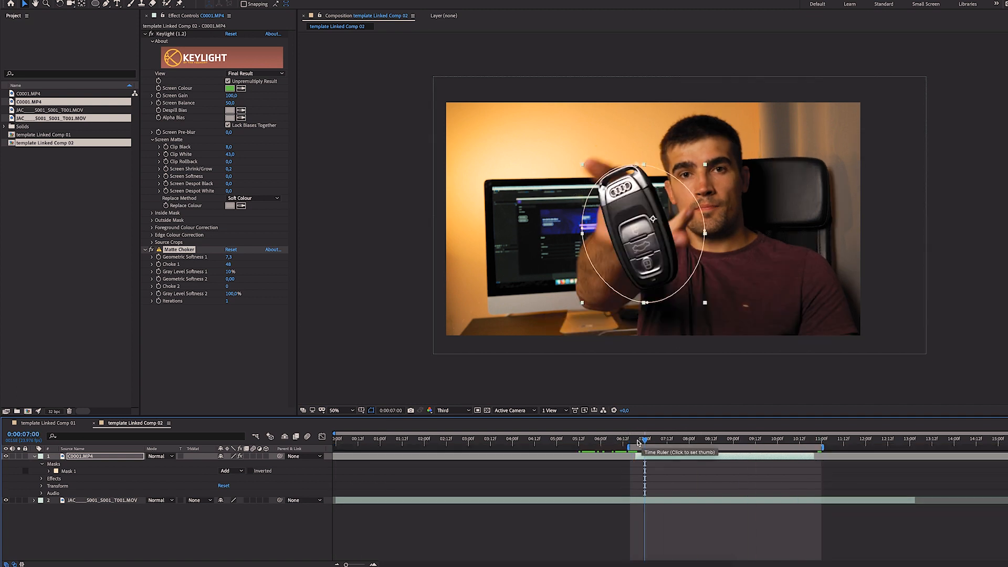
pyautogui.click(637, 447)
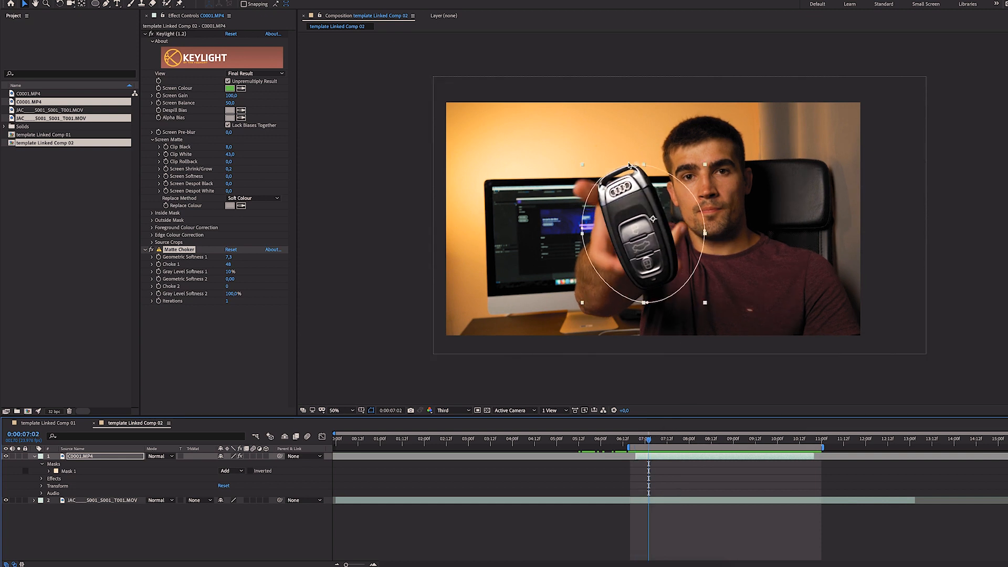
# - Refit Mask 1's path around the key and give it a 15-pixel feather
pyautogui.click(334, 411)
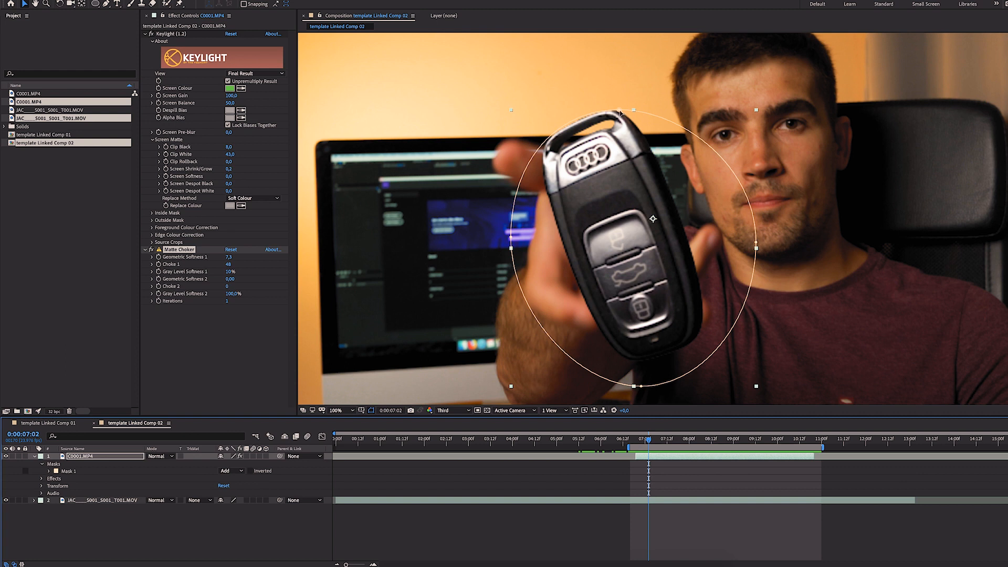
pyautogui.moveTo(621, 112); pyautogui.dragTo(678, 107)
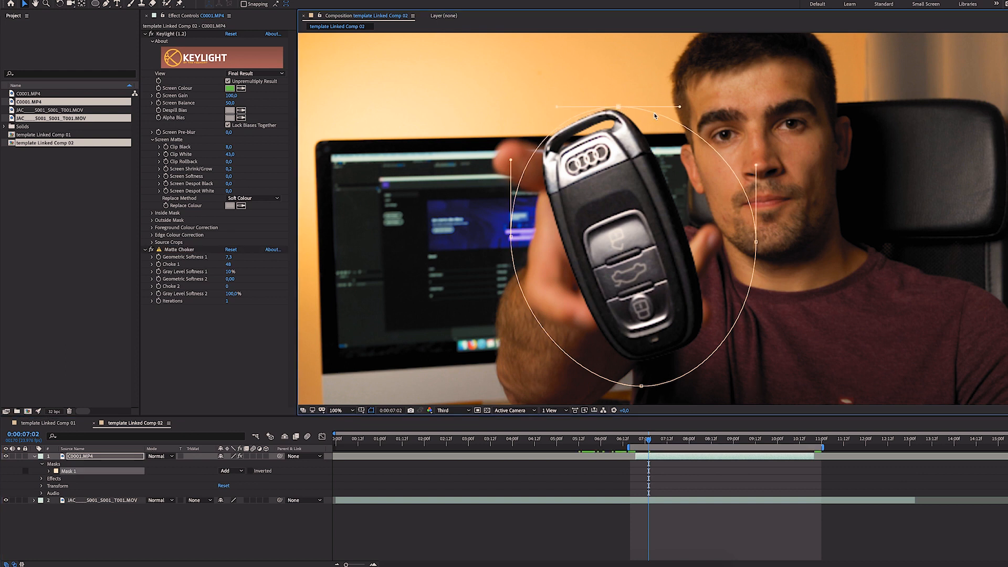
pyautogui.click(677, 439)
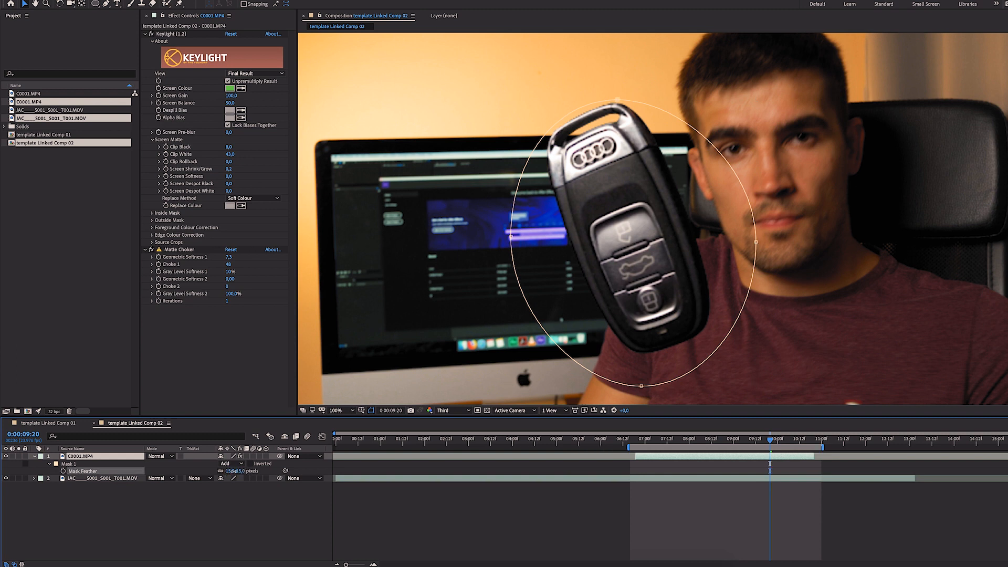
pyautogui.click(646, 439)
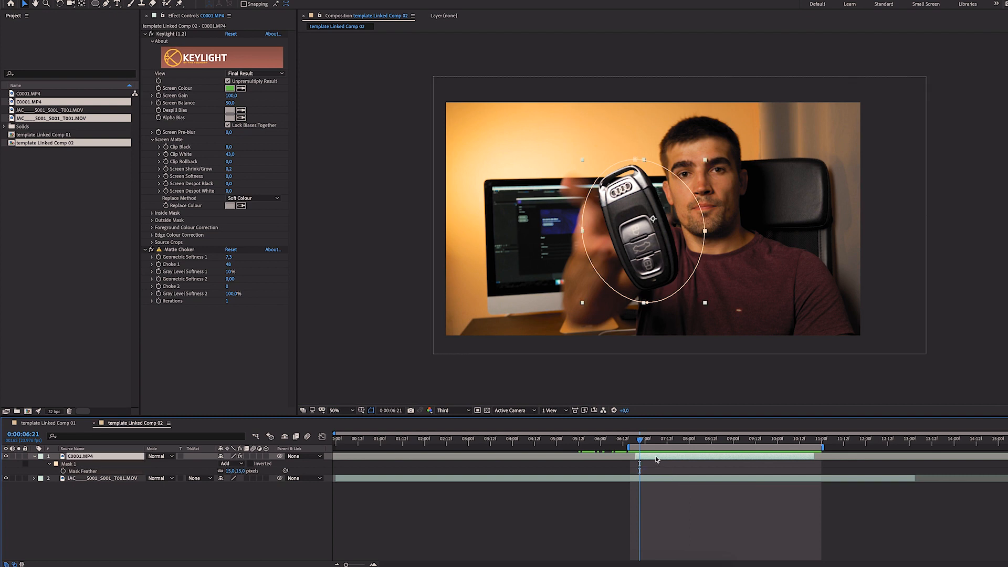
pyautogui.moveTo(662, 293)
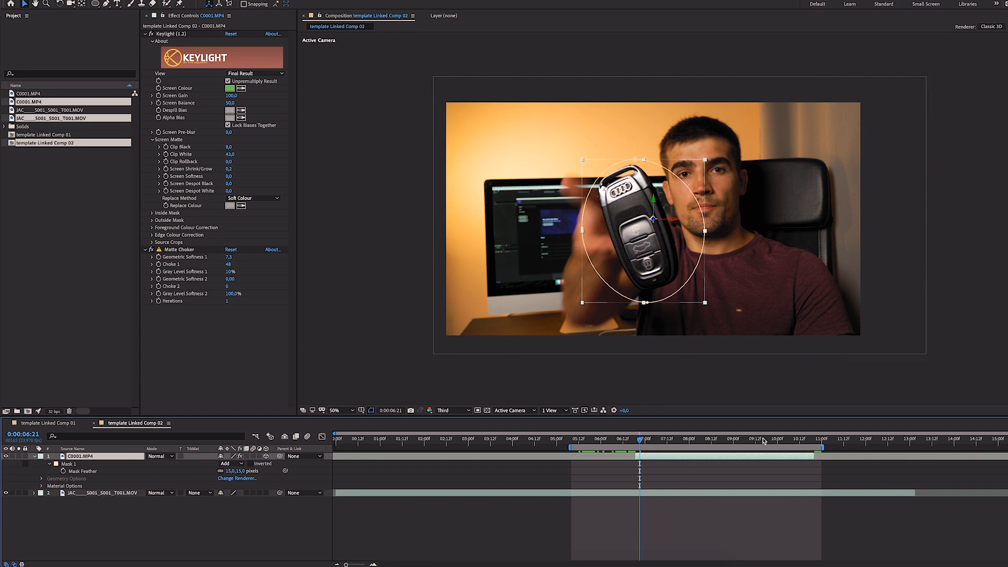
# - Make the key layer 3D and push its Z Position back to about 4264
pyautogui.click(334, 411)
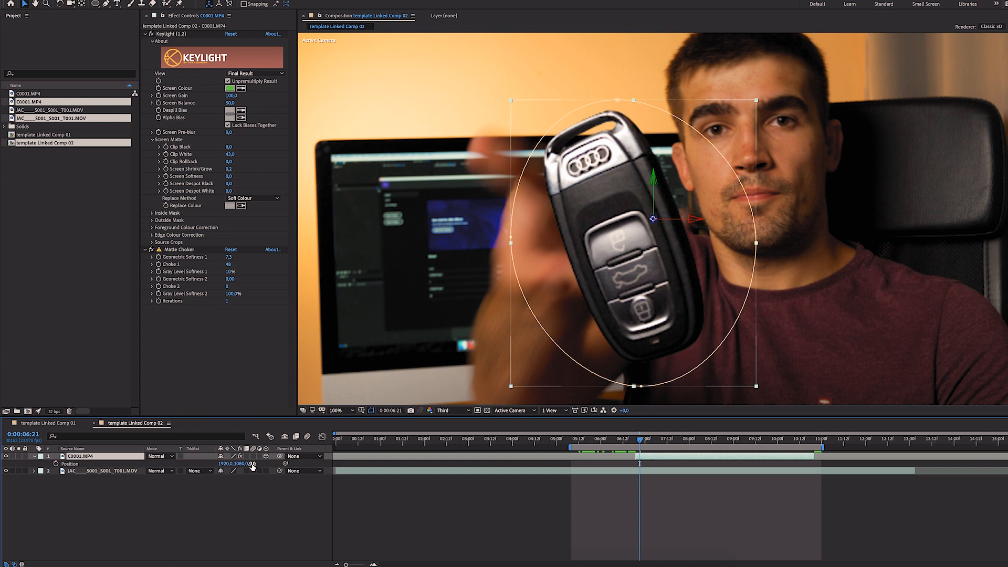
pyautogui.moveTo(252, 463); pyautogui.dragTo(252, 450)
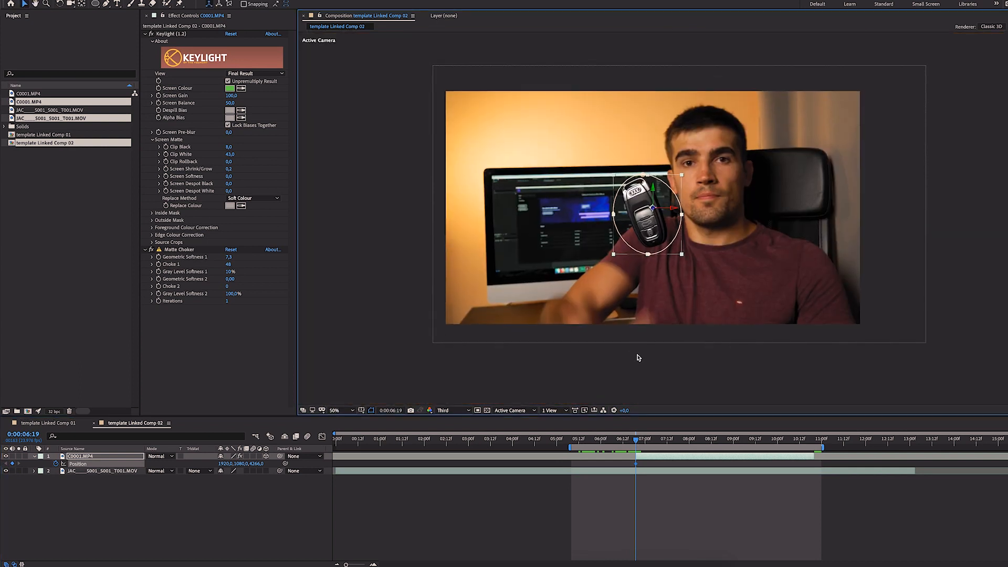
# - Keyframe the key into the hand on the next frame, tilting Orientation Z to about 68°
pyautogui.click(334, 410)
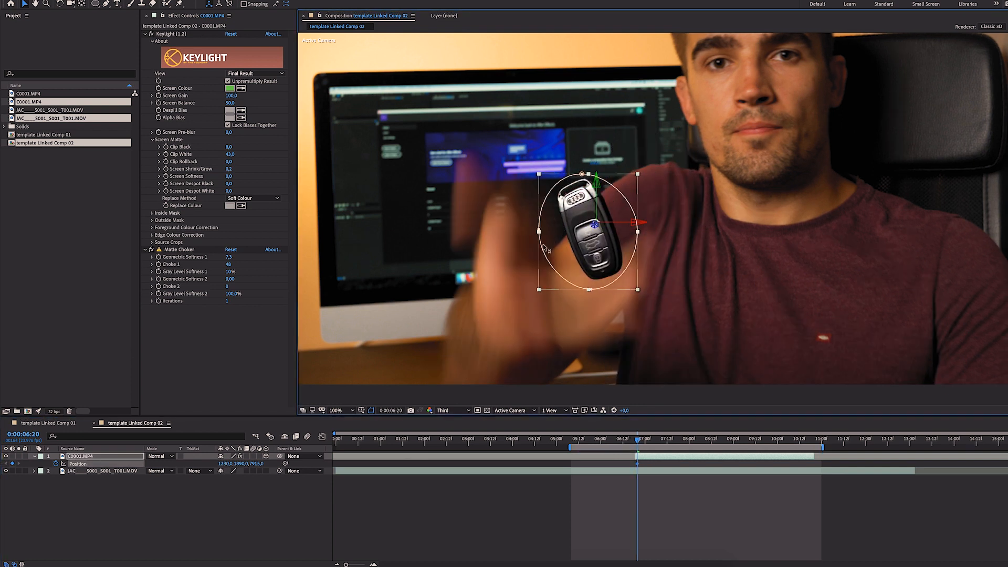
pyautogui.moveTo(585, 222); pyautogui.dragTo(537, 222)
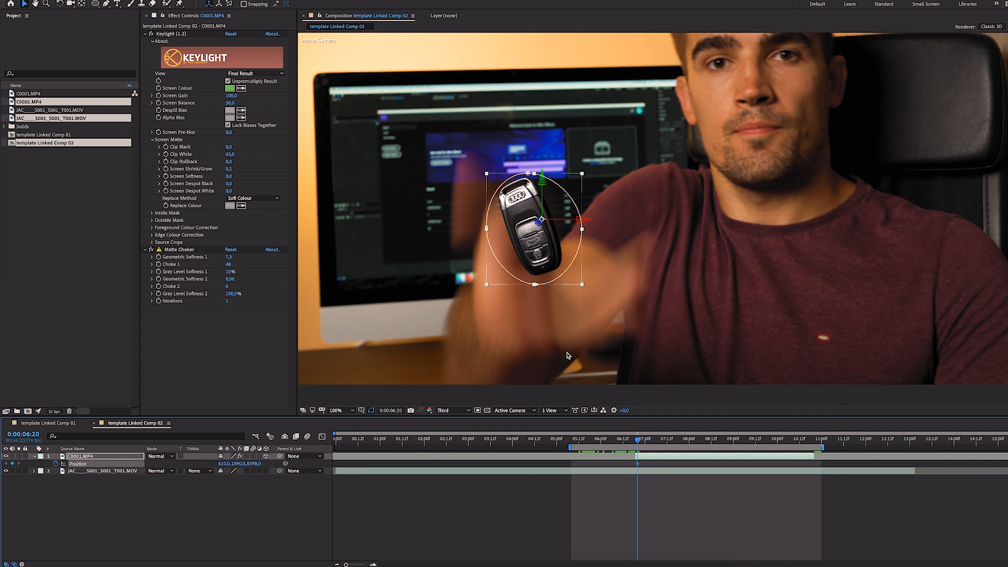
pyautogui.moveTo(552, 211)
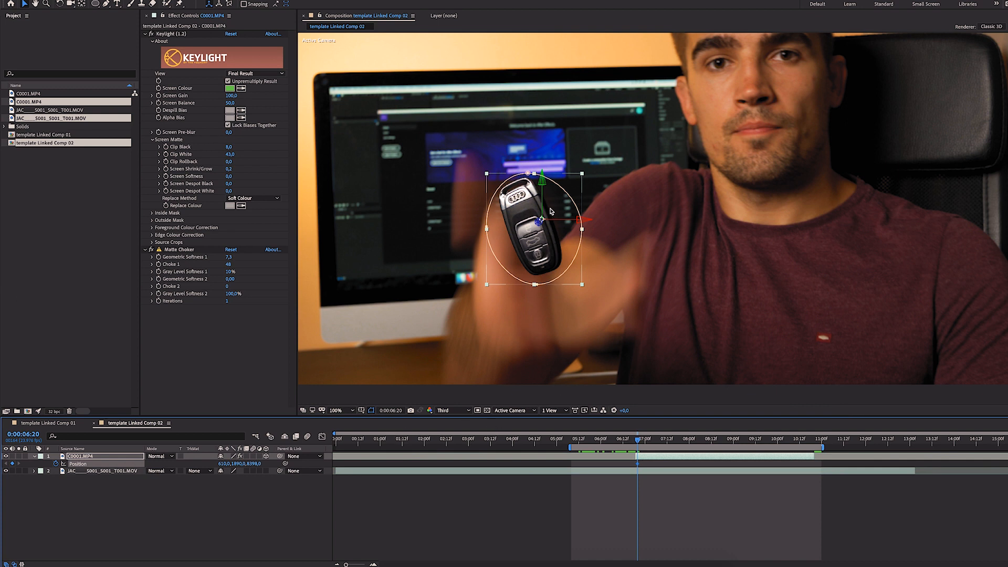
pyautogui.moveTo(550, 218); pyautogui.dragTo(549, 262)
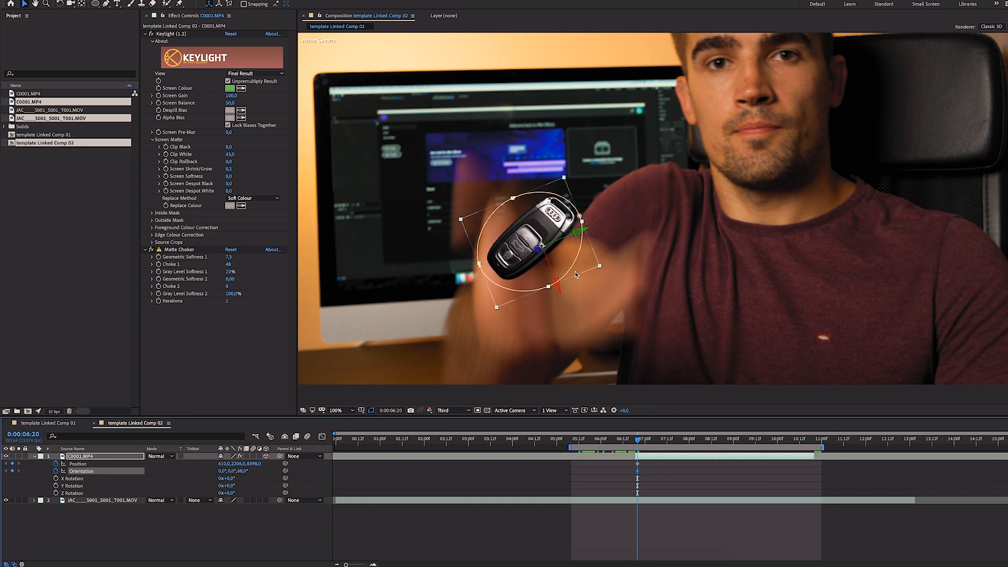
pyautogui.moveTo(571, 189)
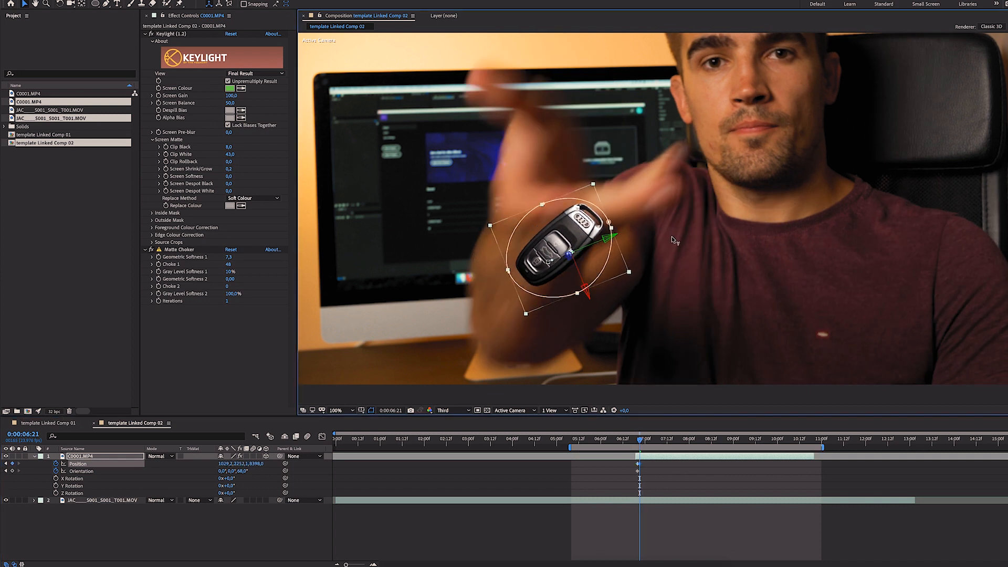
pyautogui.moveTo(550, 260); pyautogui.dragTo(566, 218)
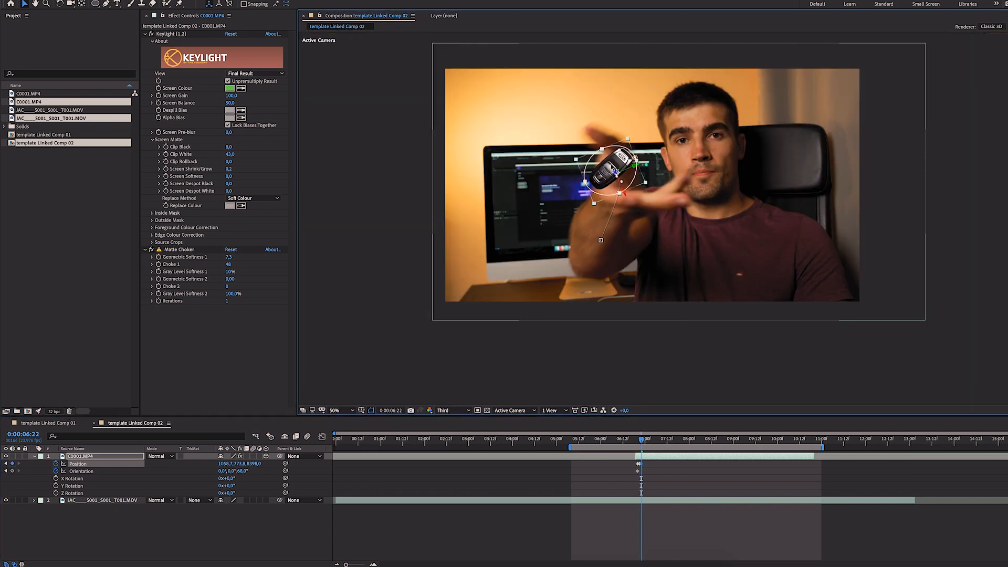
# - Refine the key's Position keyframe mid-flight and move two frames ahead for the jump toward camera
pyautogui.click(661, 439)
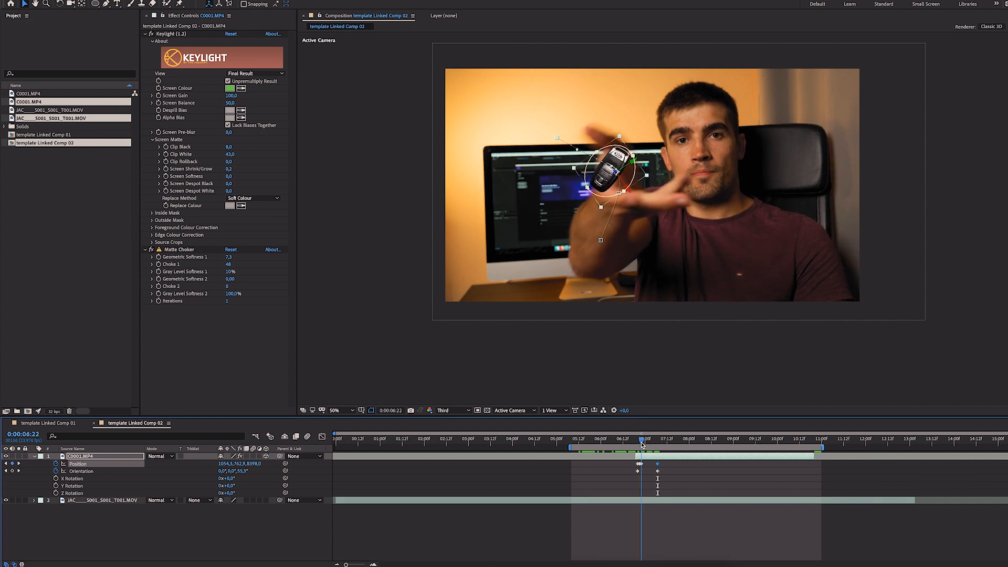
pyautogui.moveTo(642, 445); pyautogui.dragTo(636, 446)
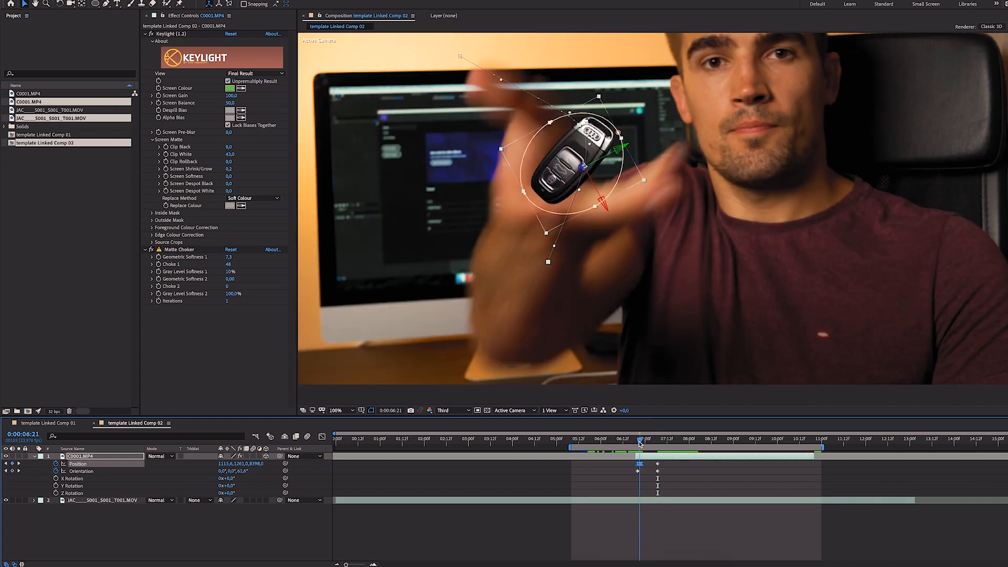
pyautogui.click(655, 439)
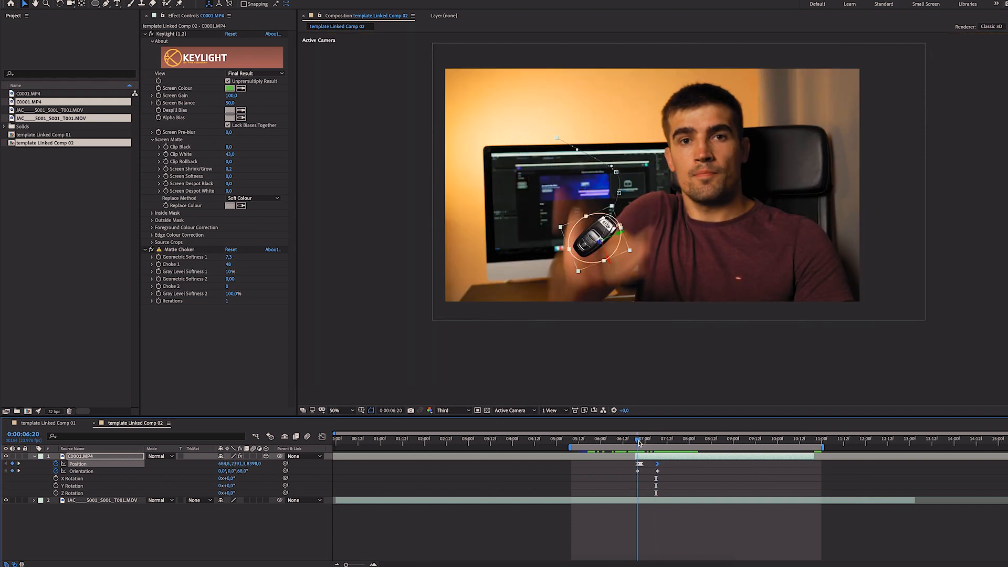
pyautogui.click(677, 439)
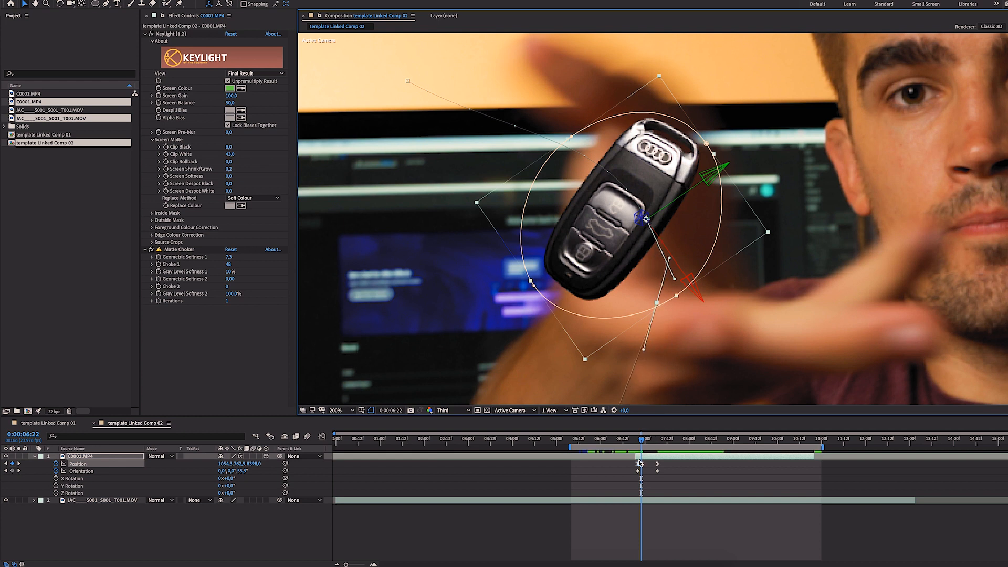
# - Set the position keyframe's Spatial Interpolation to Bezier, then move to a later moment of the throw
pyautogui.rightClick(640, 463)
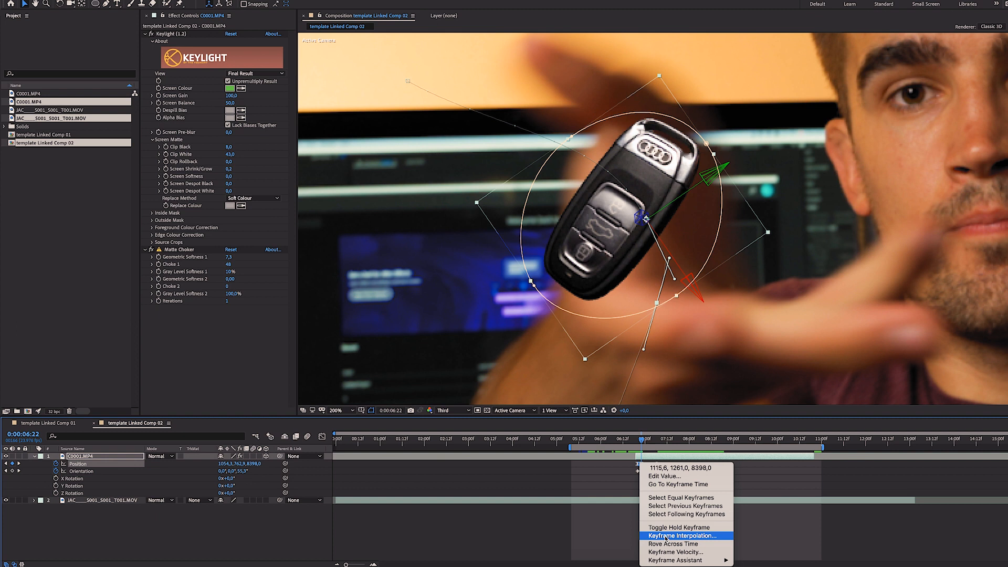
pyautogui.click(681, 535)
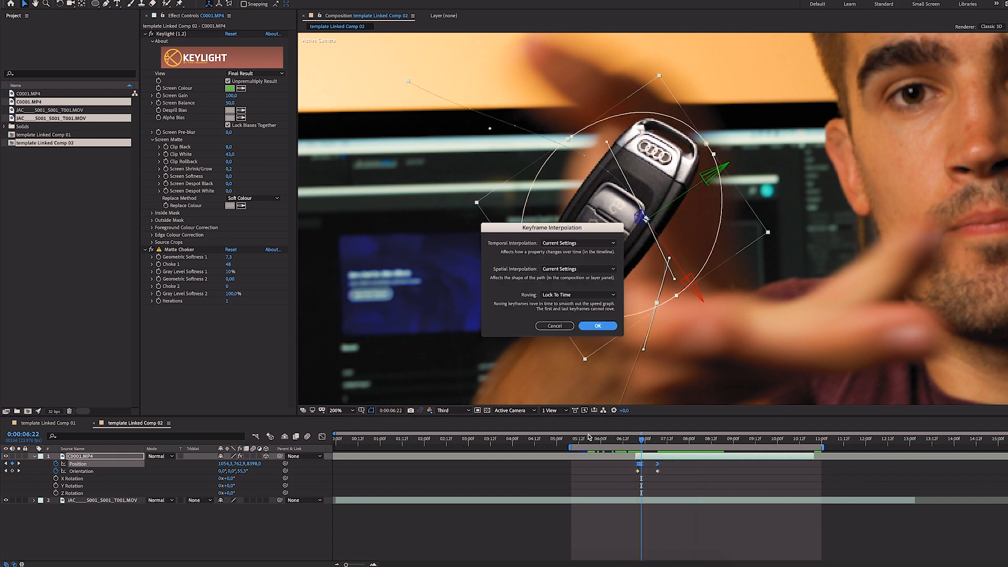
pyautogui.click(577, 269)
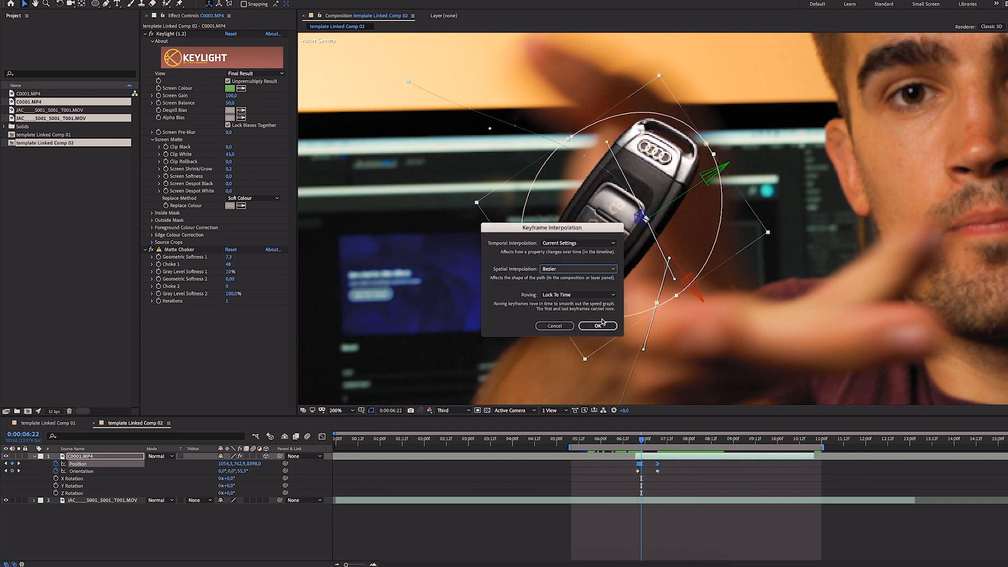
pyautogui.click(598, 325)
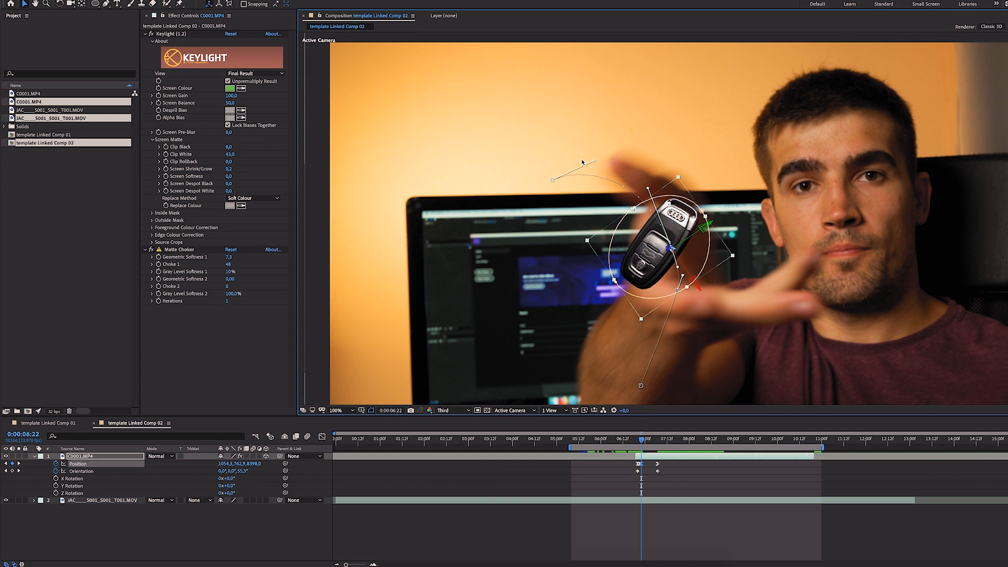
pyautogui.moveTo(693, 250)
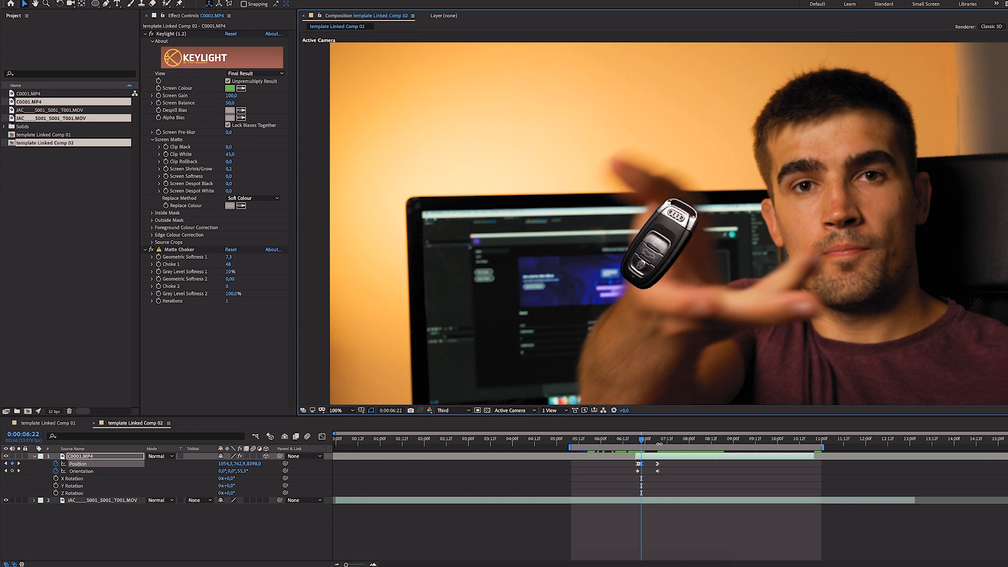
pyautogui.click(644, 439)
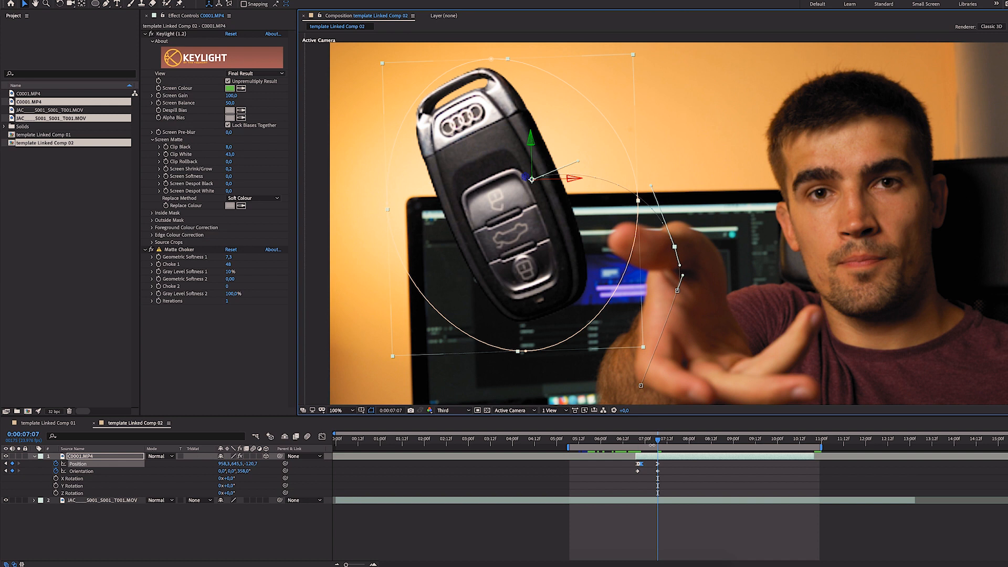
# - Pose the key tilted and large at 9:23 and show the position speed graph
pyautogui.click(758, 439)
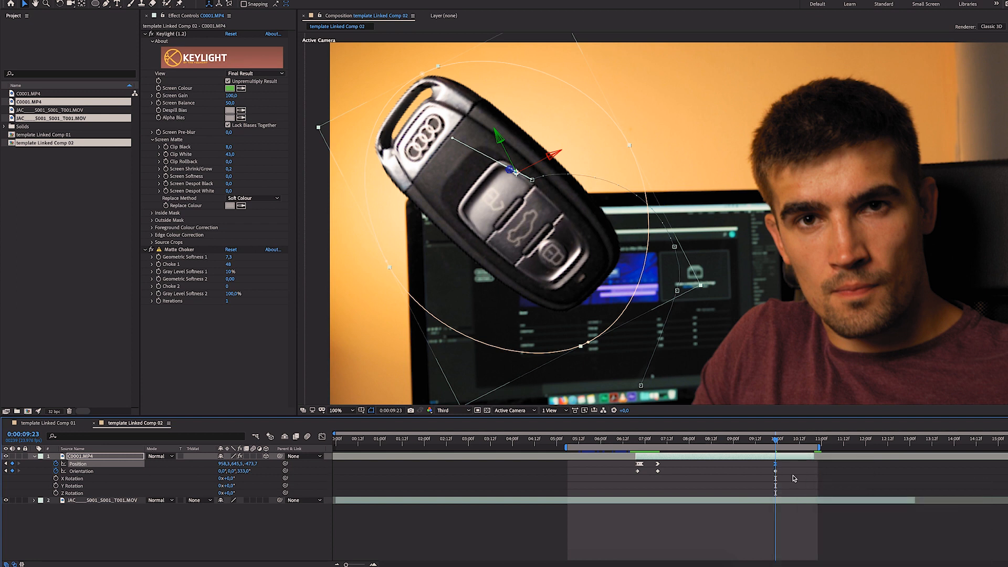
pyautogui.click(323, 436)
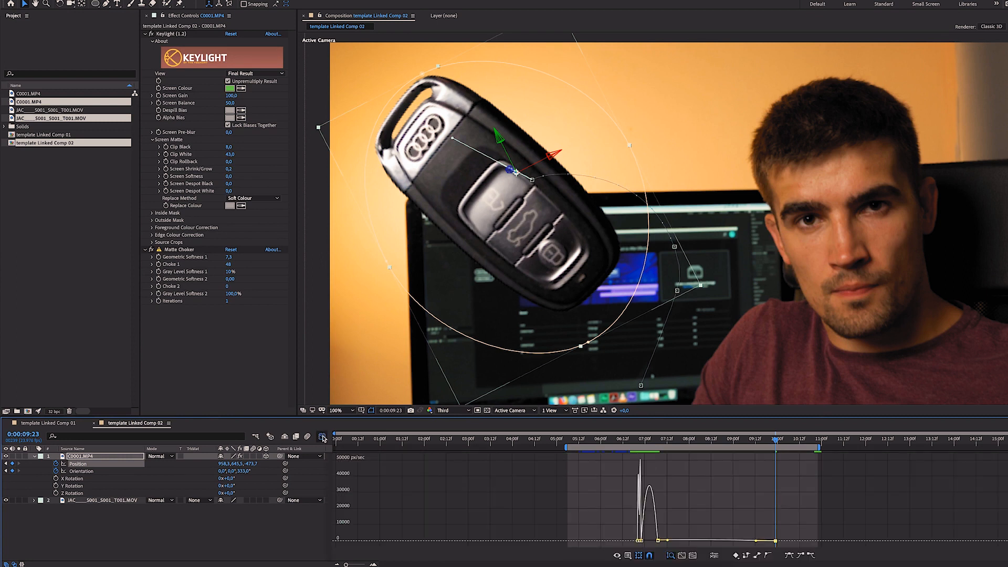
# - Bring up Keyframe Assistant easing options on the key's last position keyframe
pyautogui.rightClick(637, 464)
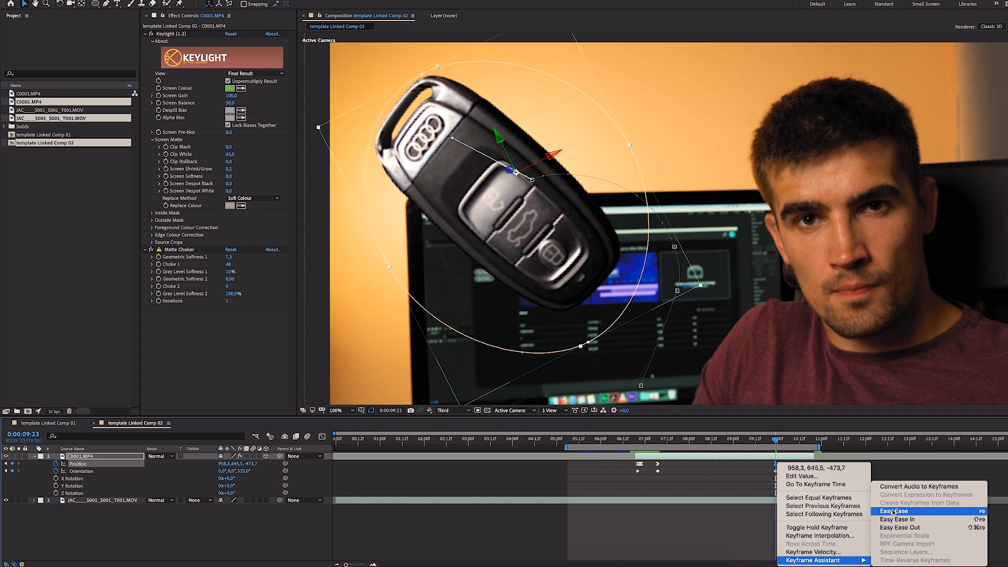
pyautogui.moveTo(896, 520)
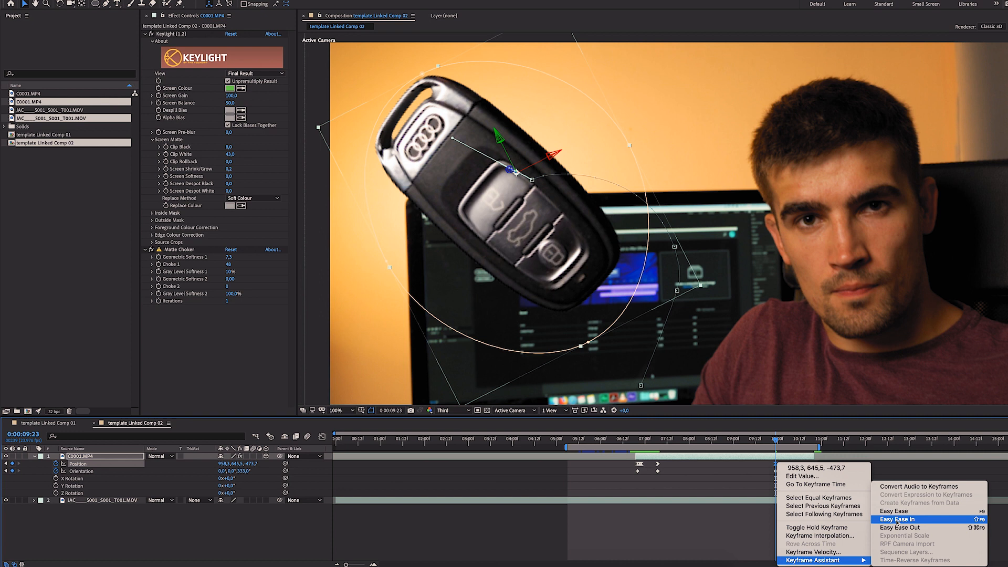
pyautogui.moveTo(900, 527)
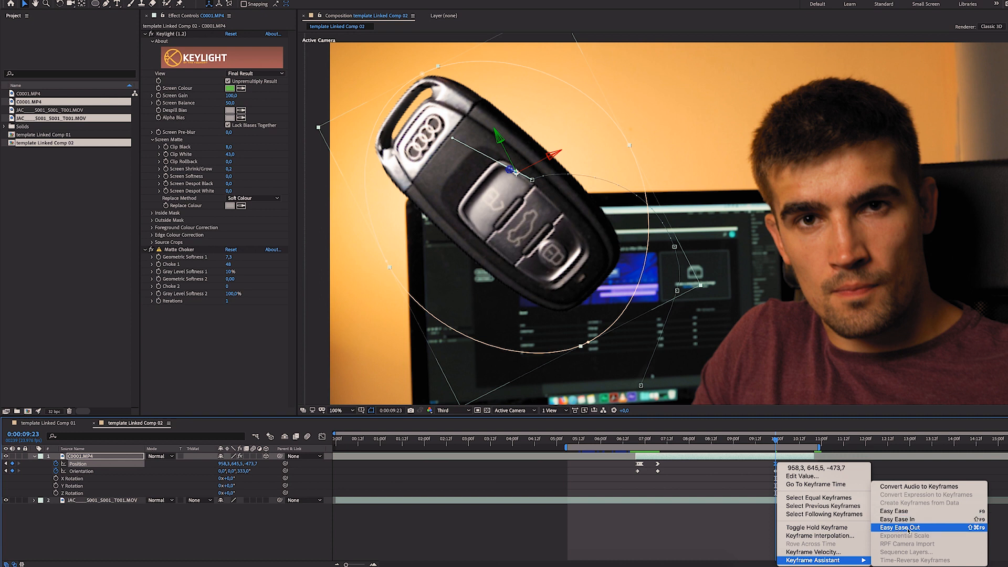
pyautogui.moveTo(893, 511)
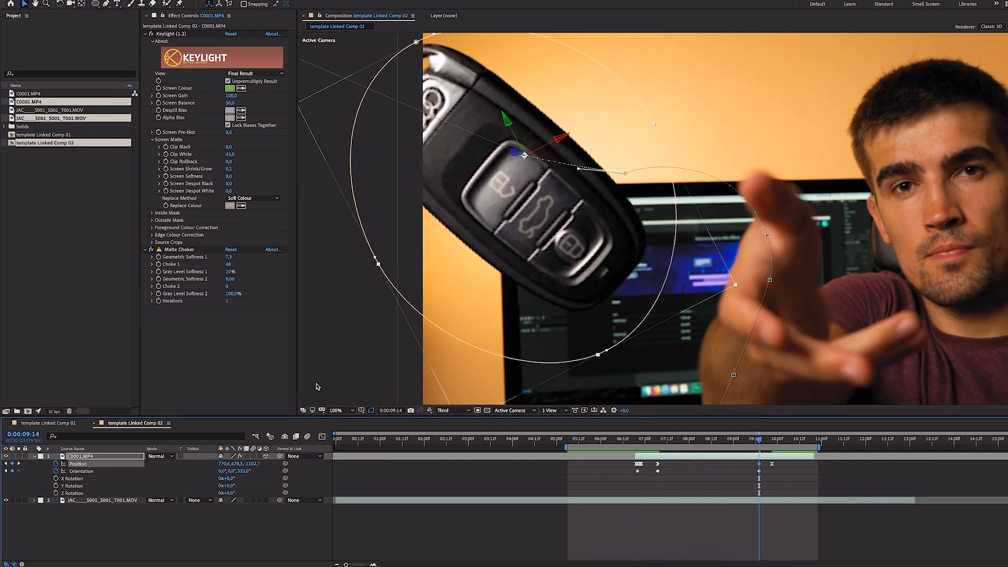
# - Scrub through the throw to check the key's flight, then select the background footage layer
pyautogui.click(627, 439)
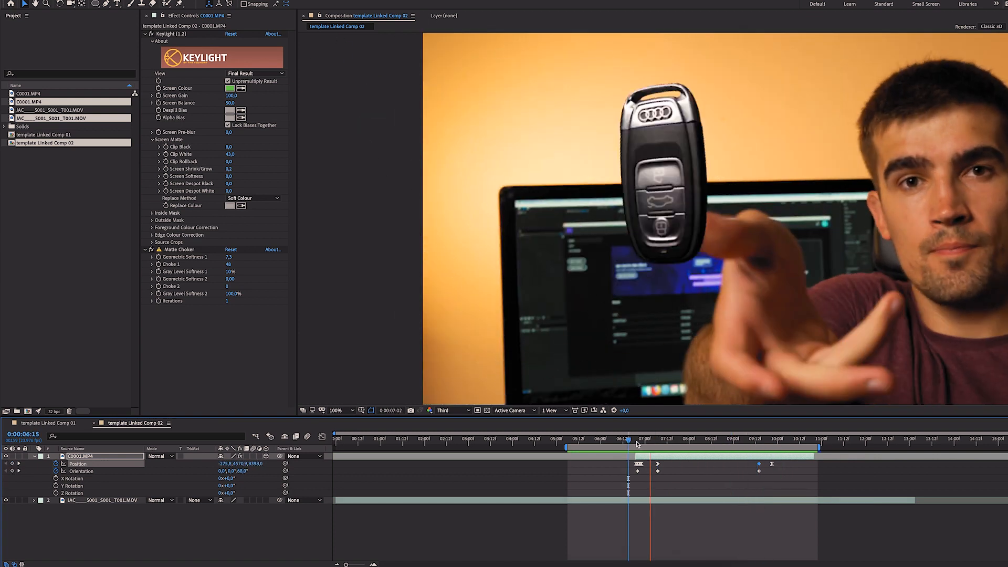
pyautogui.click(752, 439)
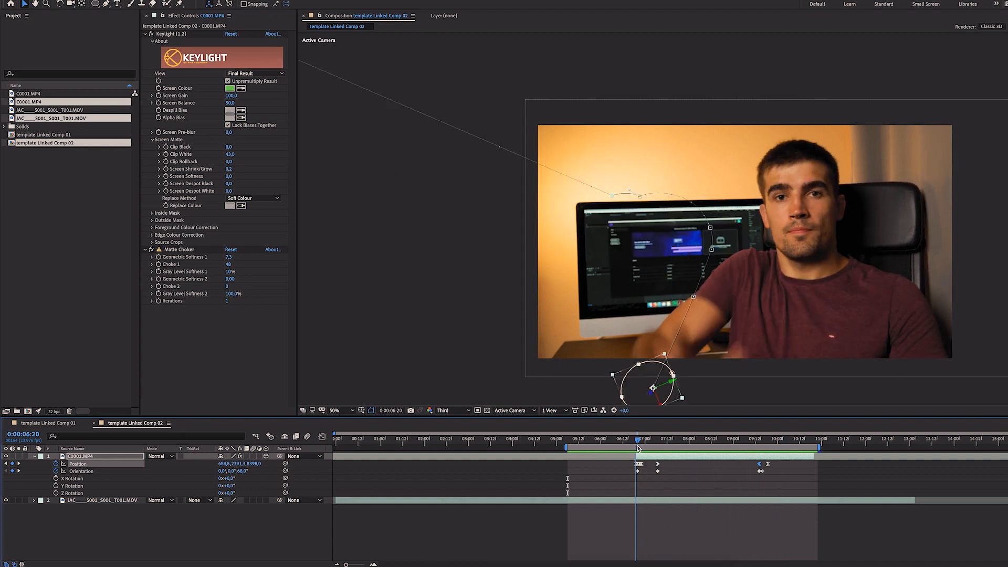
pyautogui.click(648, 439)
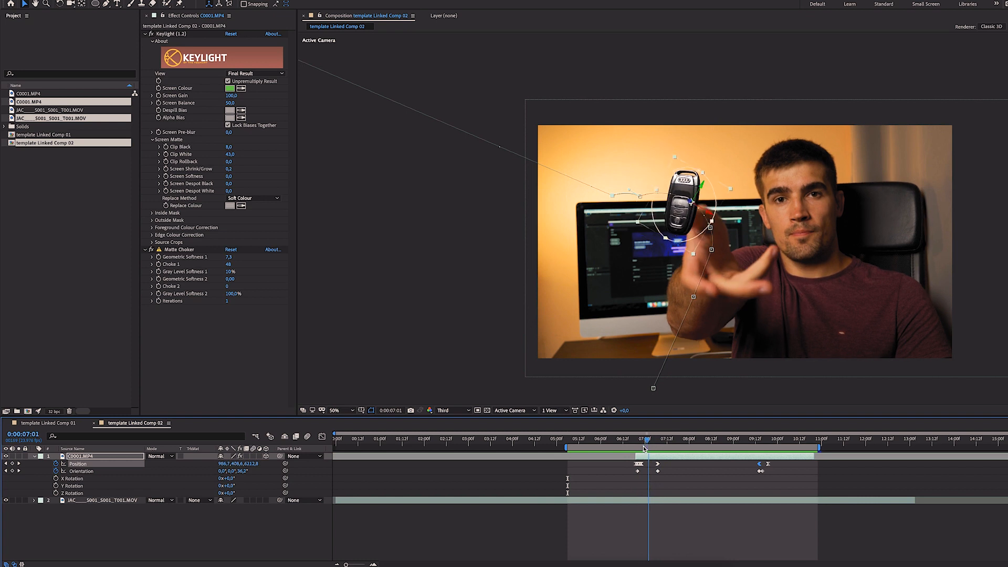
pyautogui.click(639, 439)
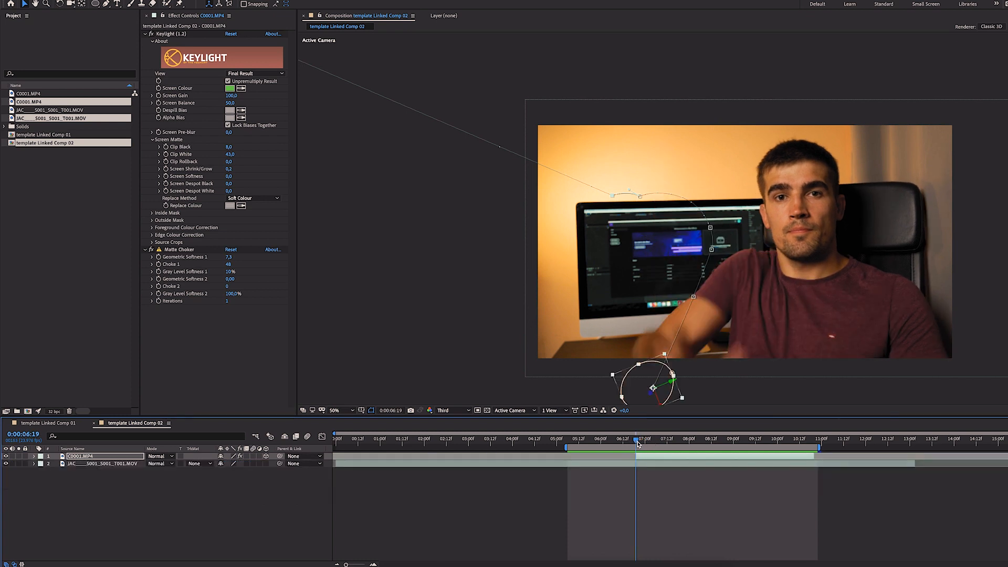
pyautogui.click(100, 463)
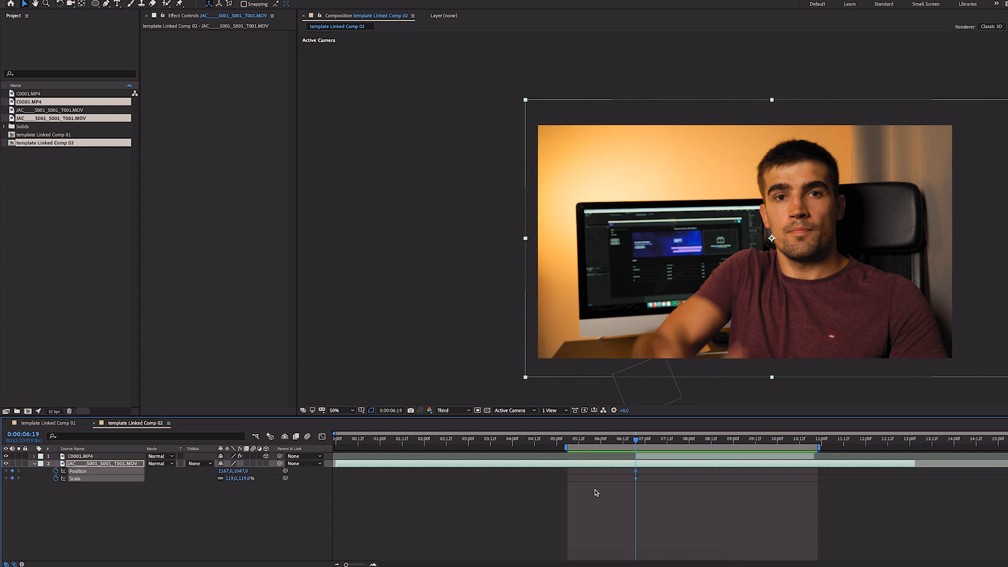
# - Add Position and Scale keyframes at 6:19 with Easy Ease Out, then move to 7:09 where the zoom ends
pyautogui.click(645, 443)
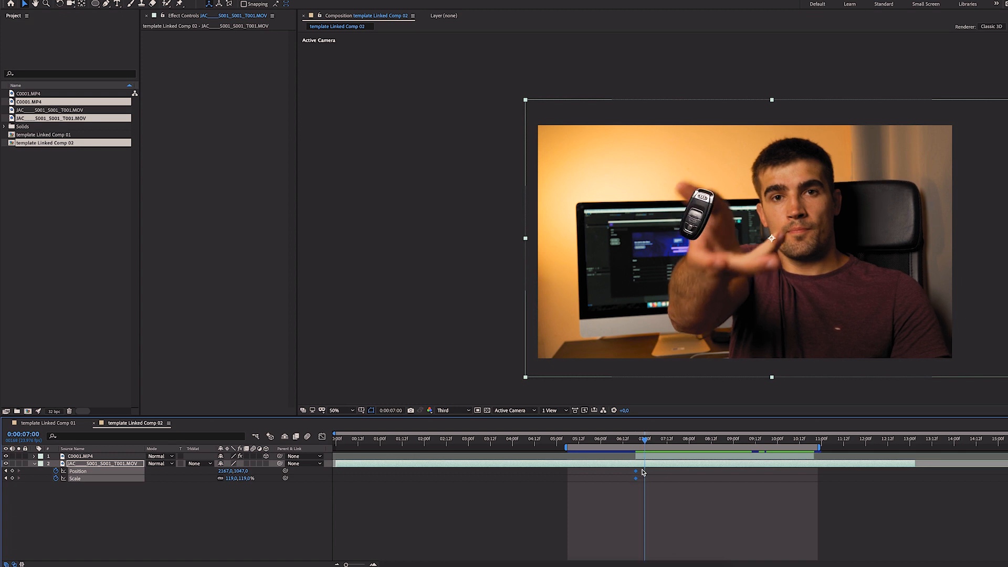
pyautogui.rightClick(637, 472)
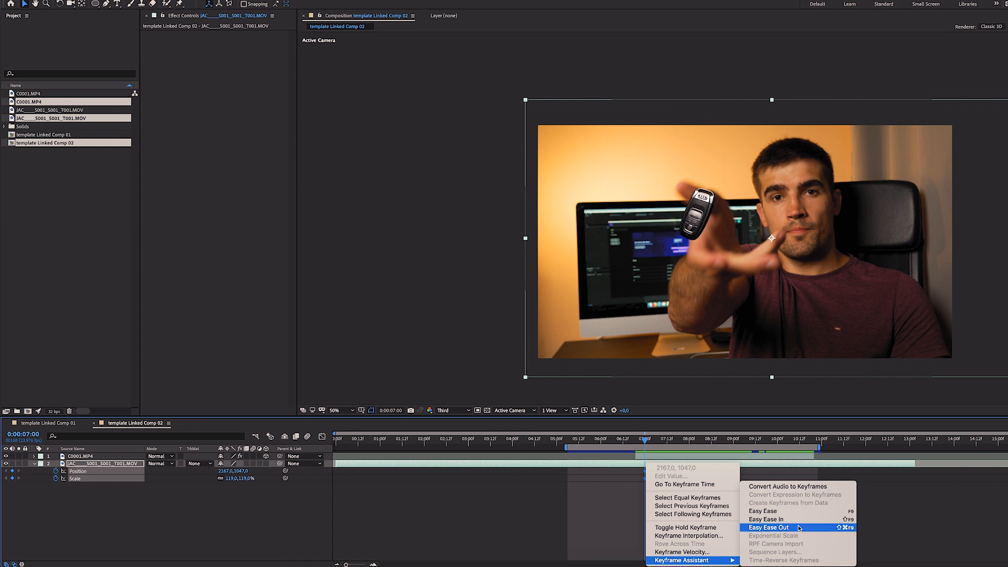
pyautogui.click(769, 527)
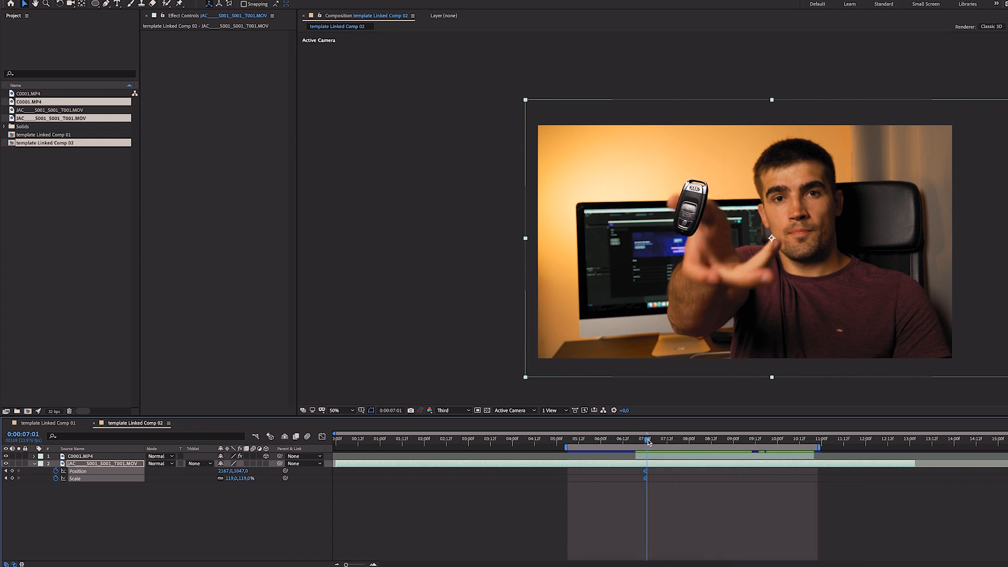
pyautogui.click(658, 439)
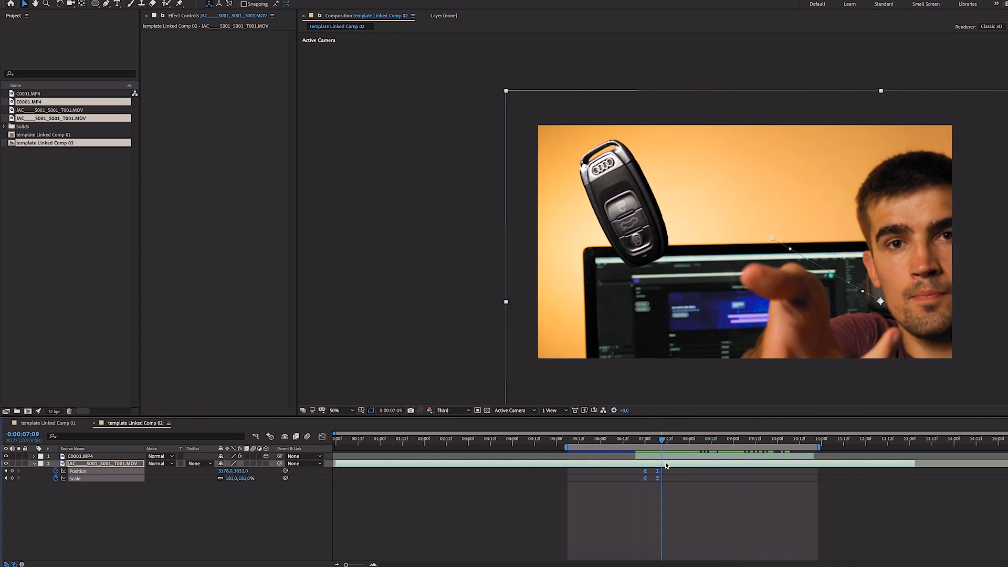
# - Add eased closing Position and Scale keyframes near 9:15 and select the closing pair
pyautogui.click(778, 439)
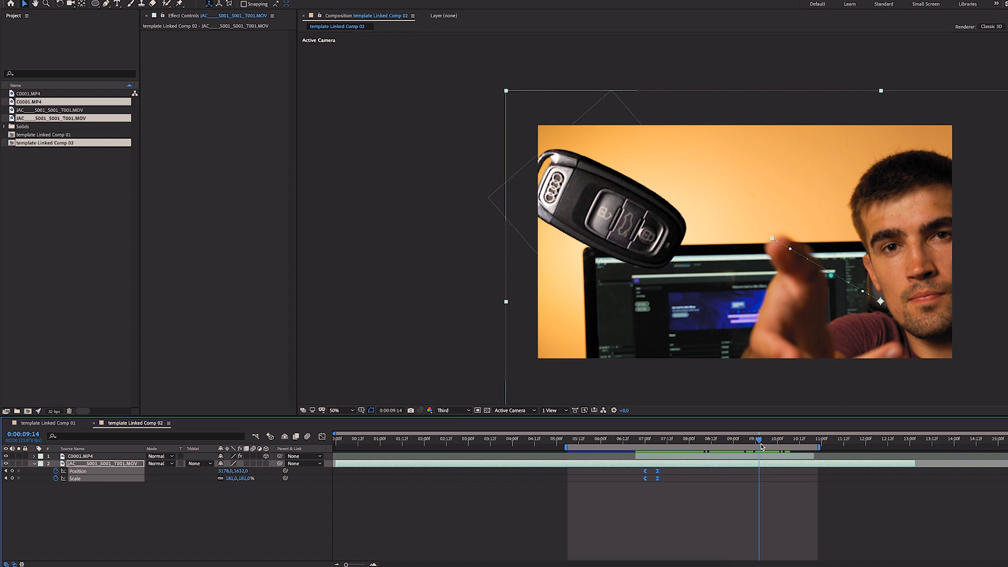
pyautogui.click(762, 439)
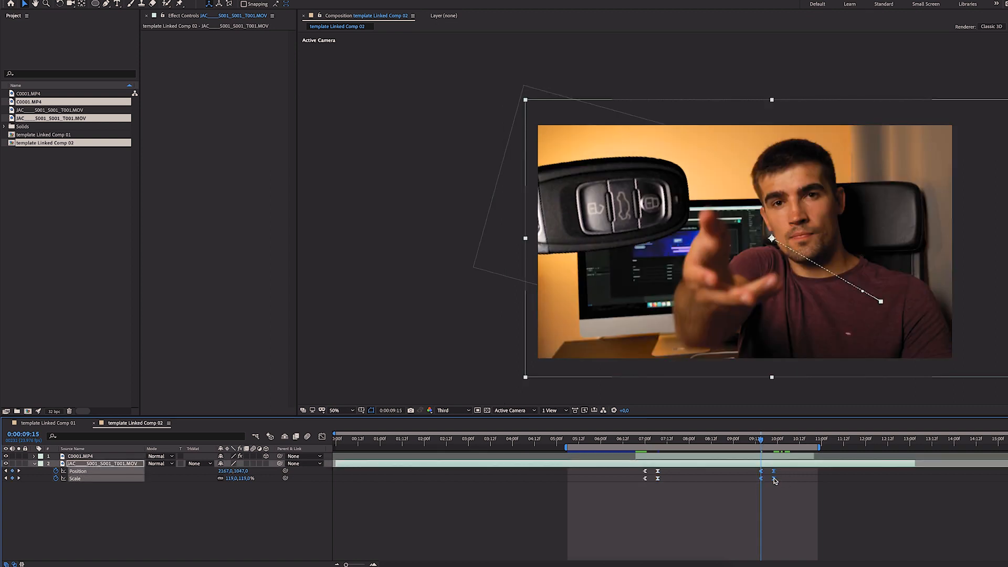
pyautogui.rightClick(774, 472)
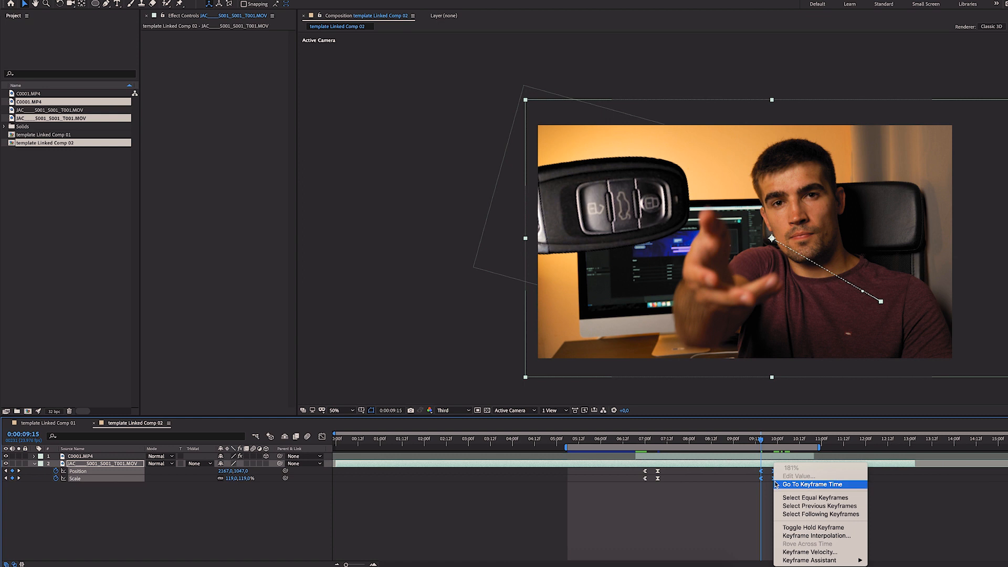
pyautogui.moveTo(809, 559)
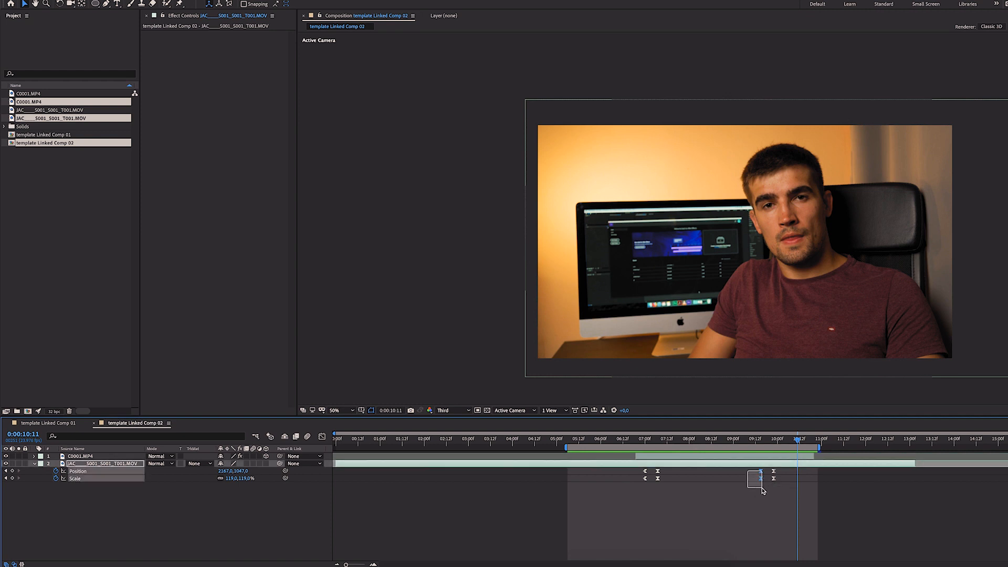
pyautogui.click(757, 480)
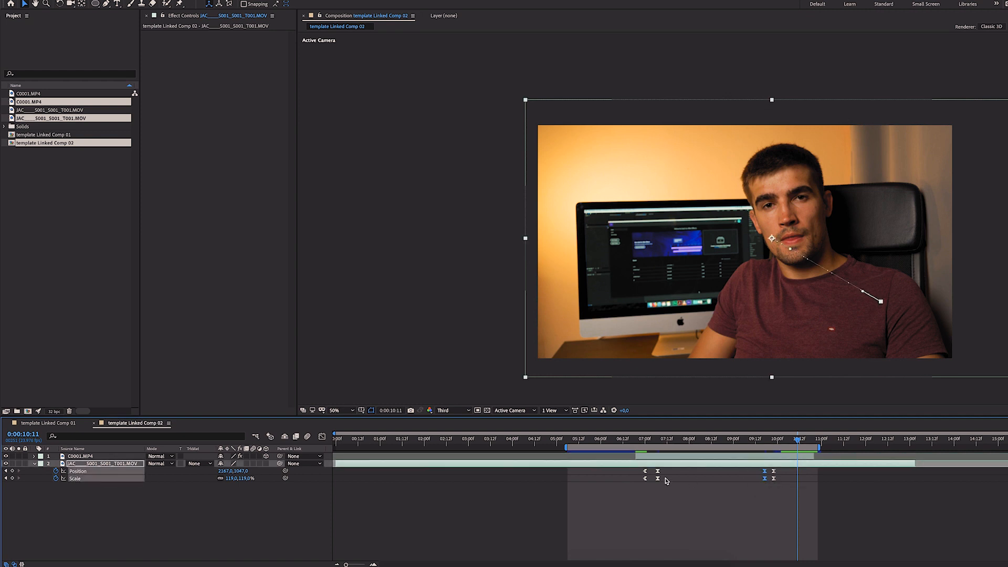
pyautogui.moveTo(646, 443)
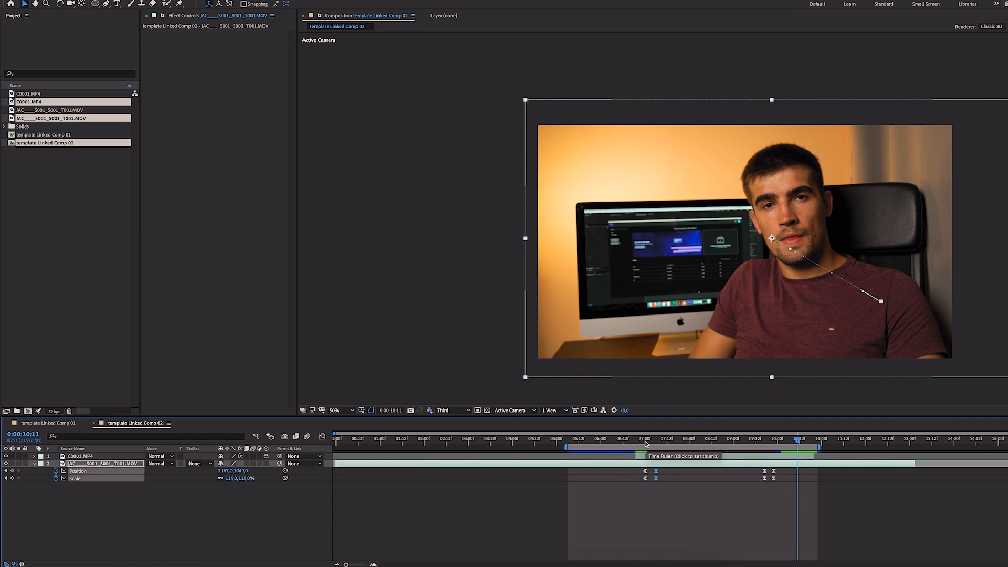
pyautogui.click(648, 439)
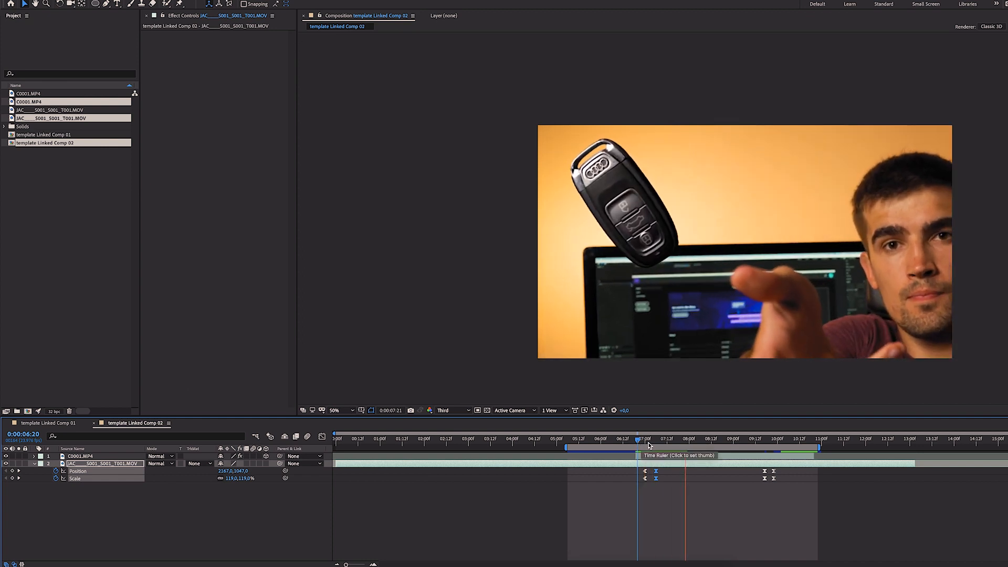
pyautogui.click(643, 439)
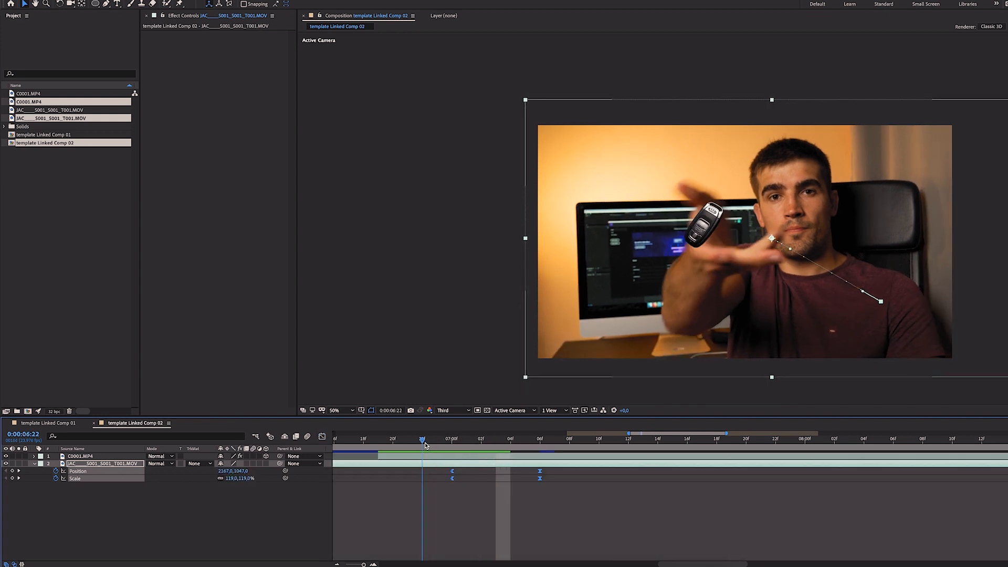
pyautogui.click(429, 439)
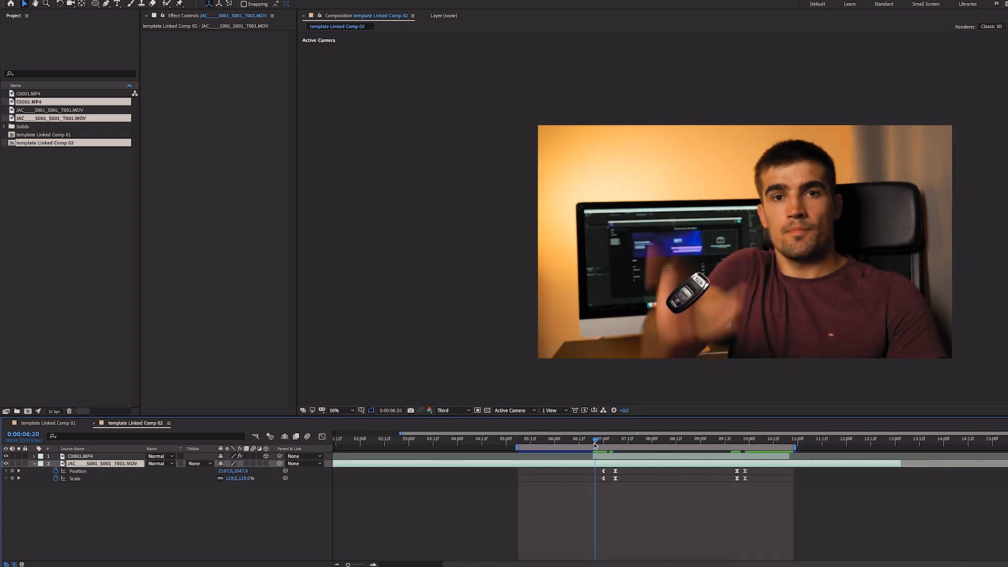
pyautogui.moveTo(593, 439); pyautogui.dragTo(594, 439)
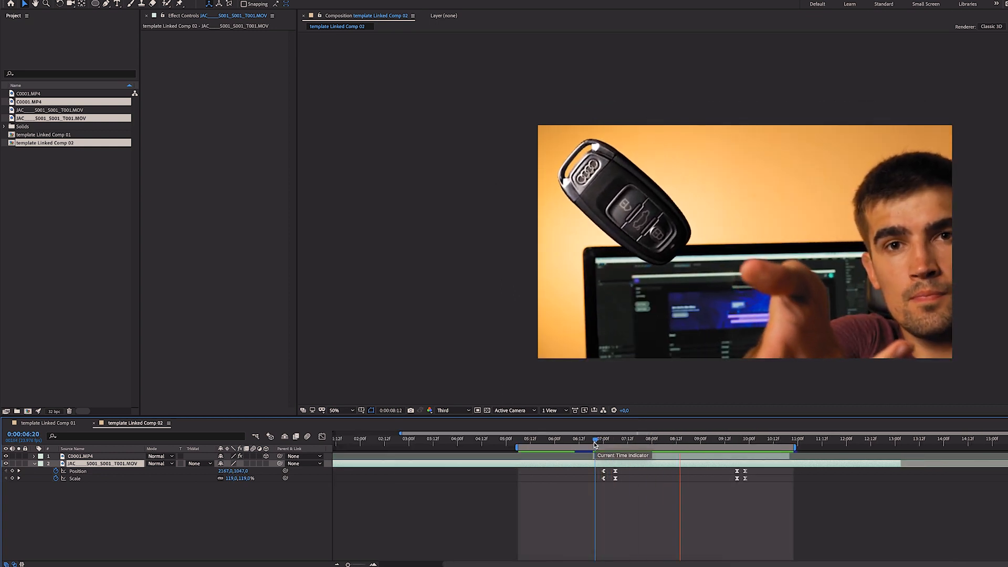
pyautogui.moveTo(594, 439); pyautogui.dragTo(763, 439)
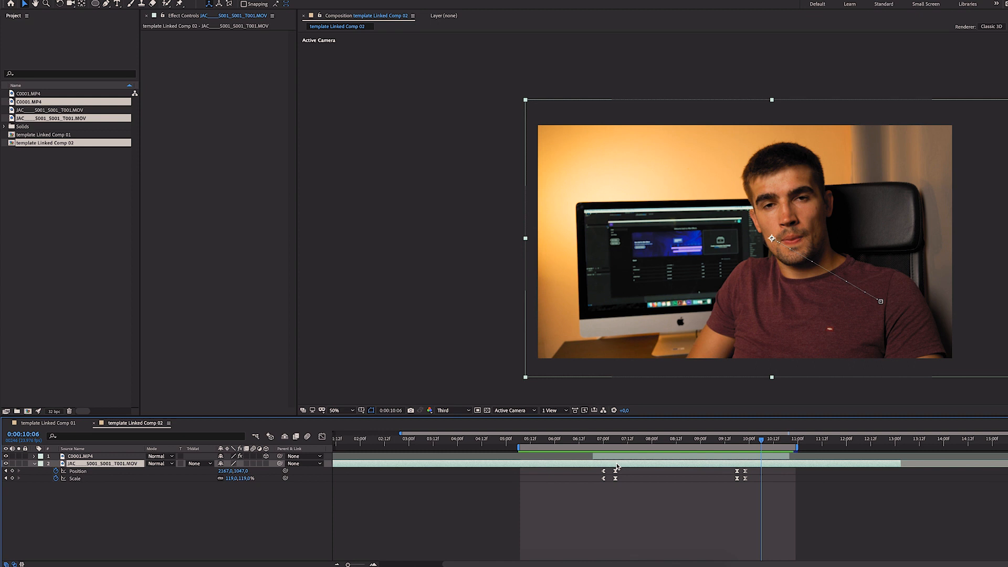
# - Apply Camera Lens Blur to the JAC layer and keyframe Blur Radius a couple of frames into the zoom
pyautogui.write('camera le')
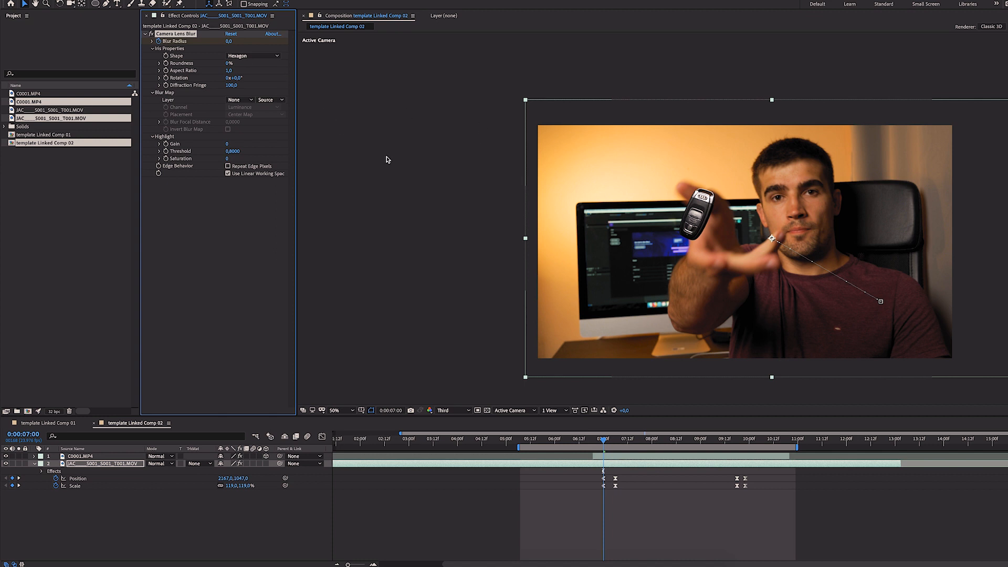
pyautogui.click(609, 443)
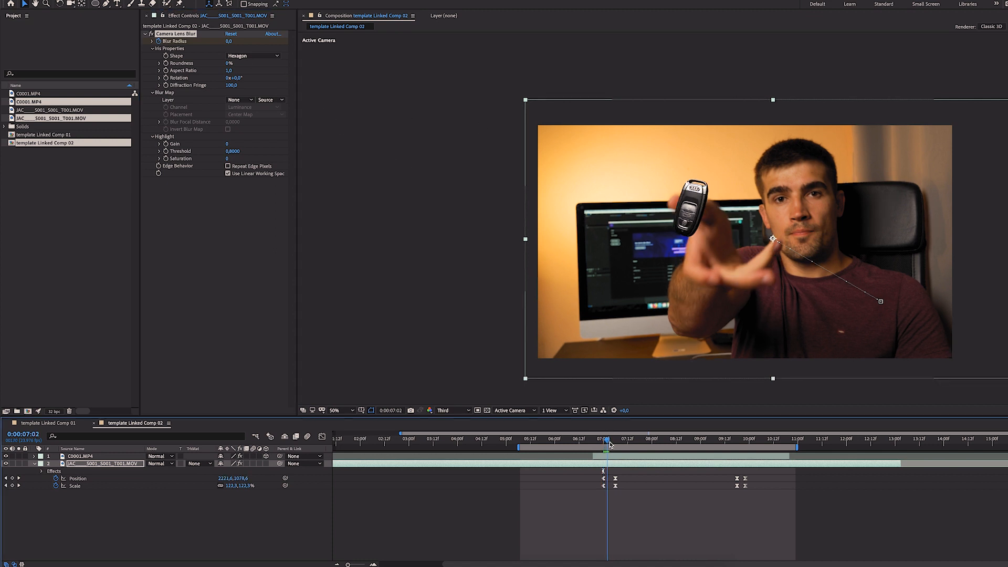
pyautogui.click(615, 439)
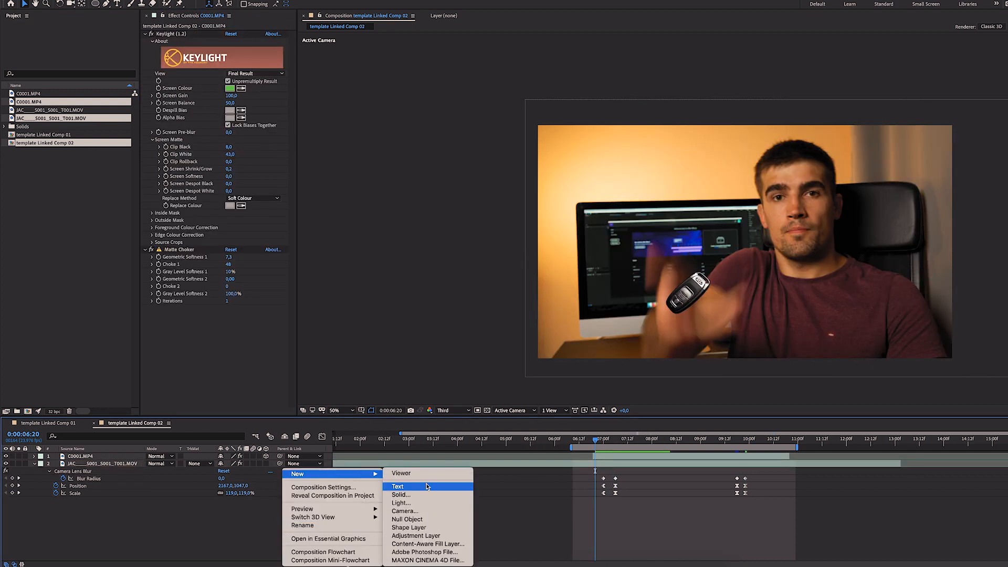
# - Create an adjustment layer and place it below the keyed C0001 key layer
pyautogui.click(416, 535)
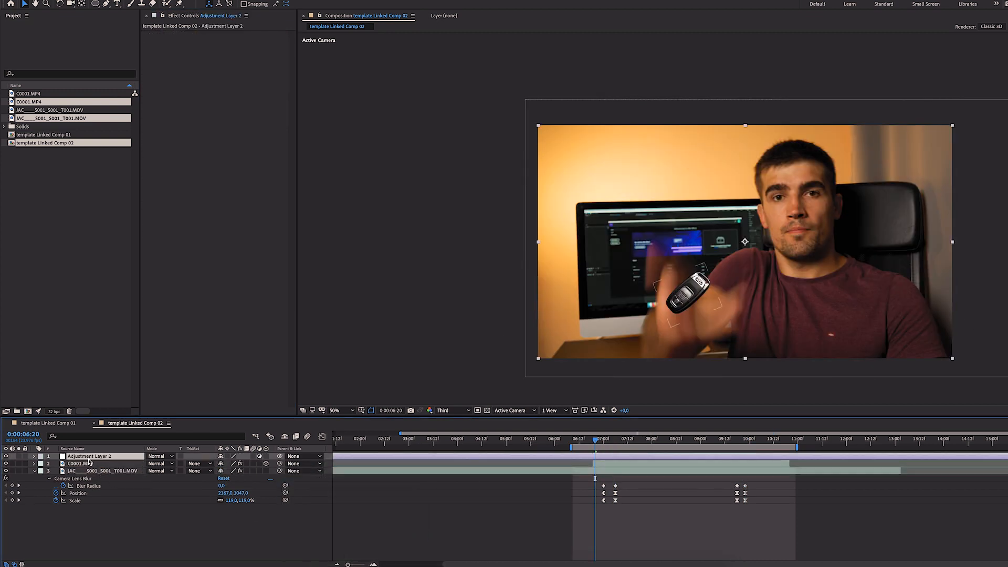
pyautogui.moveTo(88, 456); pyautogui.dragTo(89, 463)
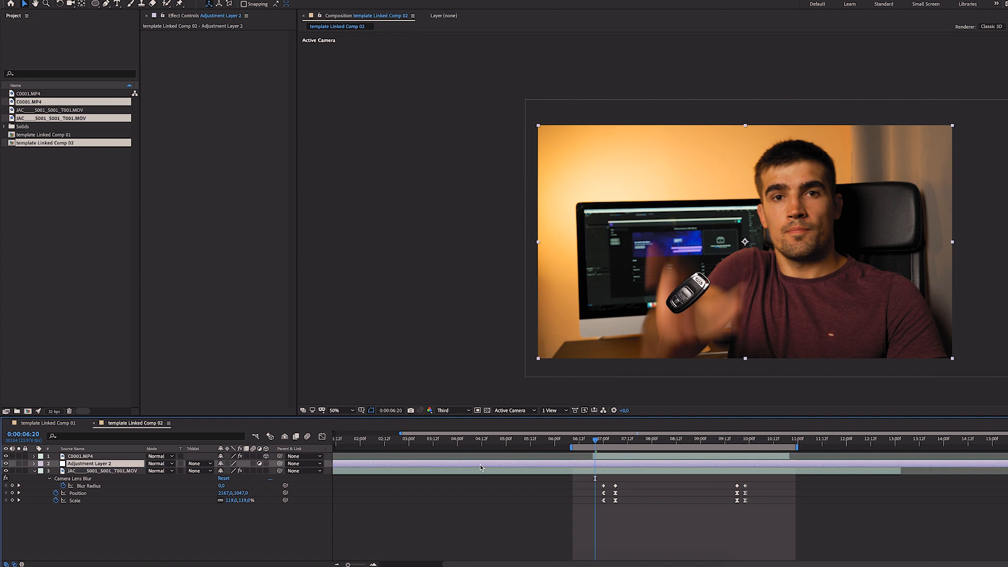
pyautogui.click(597, 442)
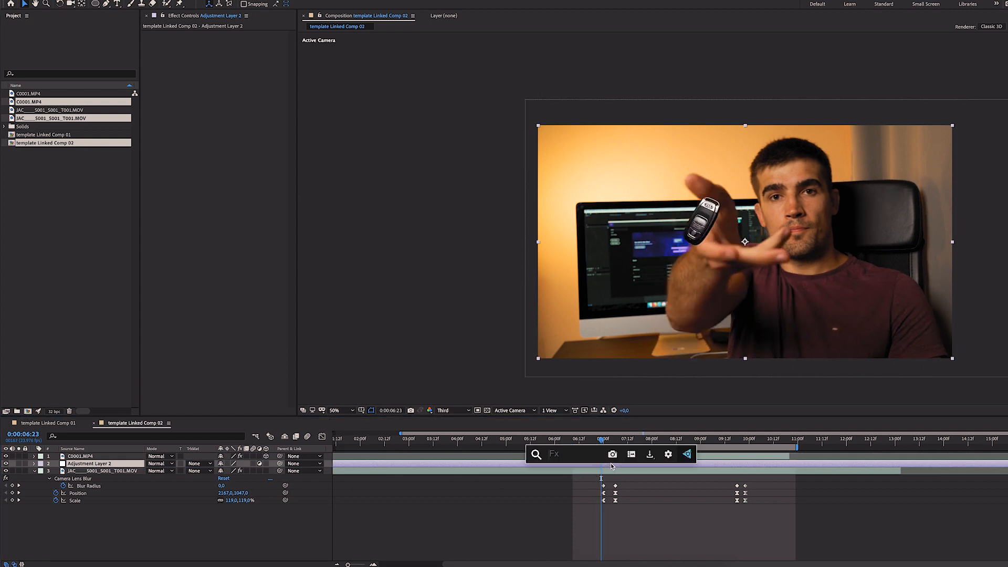
# - Apply Radial Blur to the adjustment layer, set Type to Zoom and centre it near the key
pyautogui.write('radial')
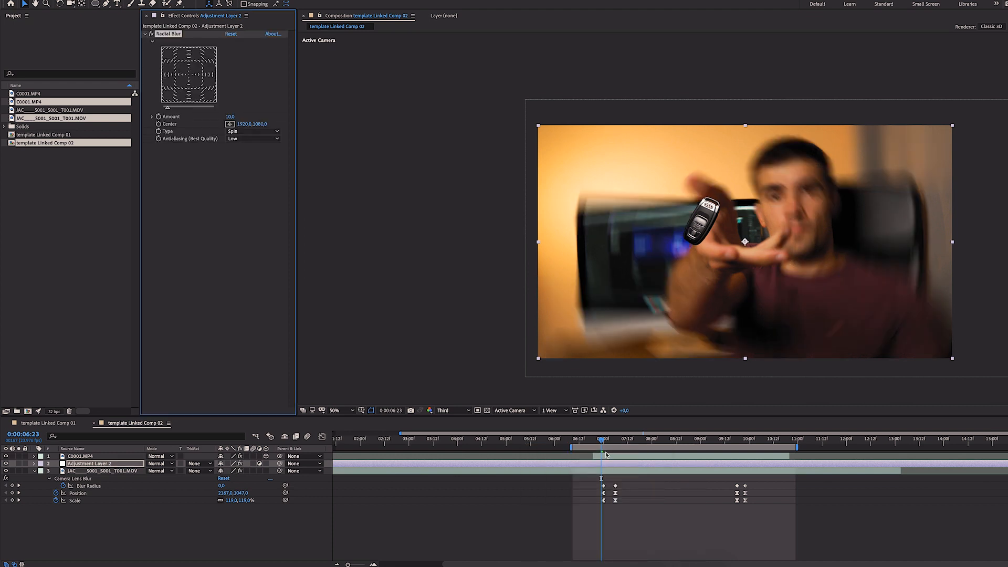
pyautogui.click(253, 132)
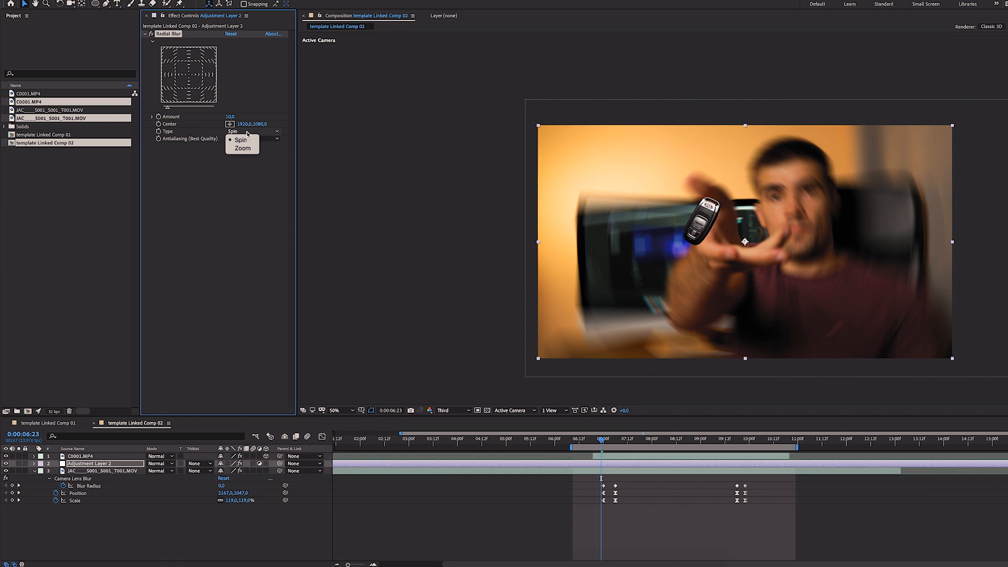
pyautogui.click(242, 149)
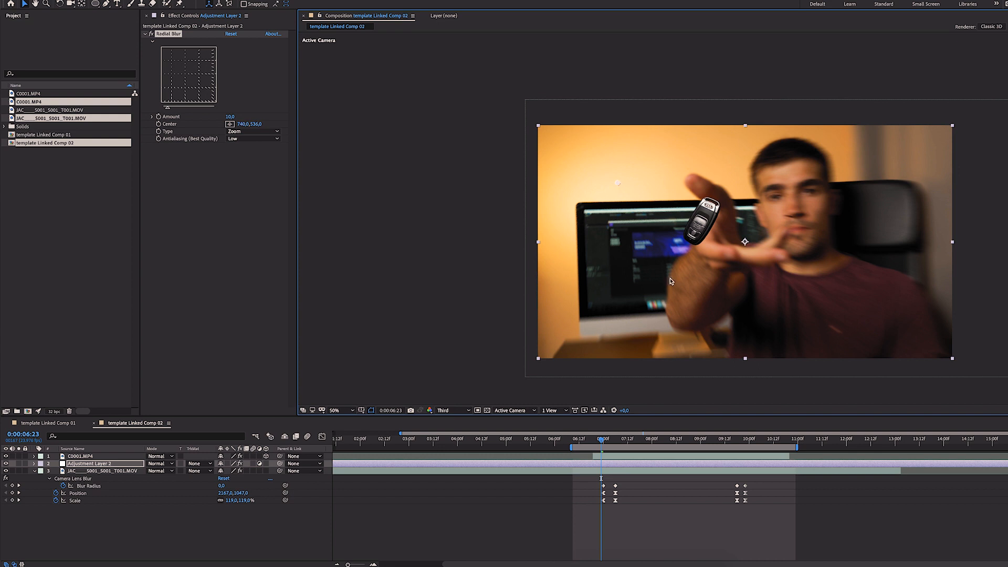
pyautogui.click(603, 443)
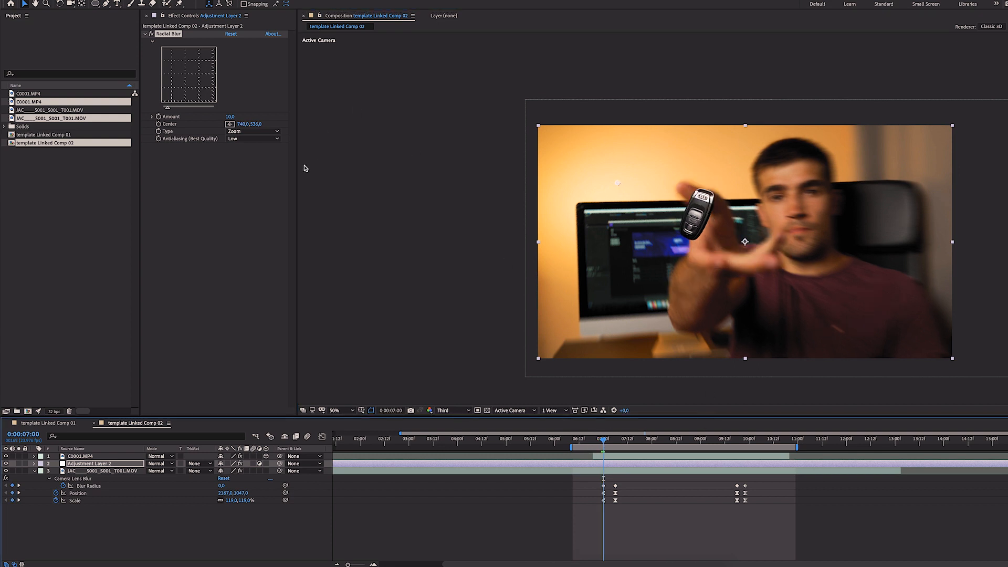
pyautogui.doubleClick(230, 117)
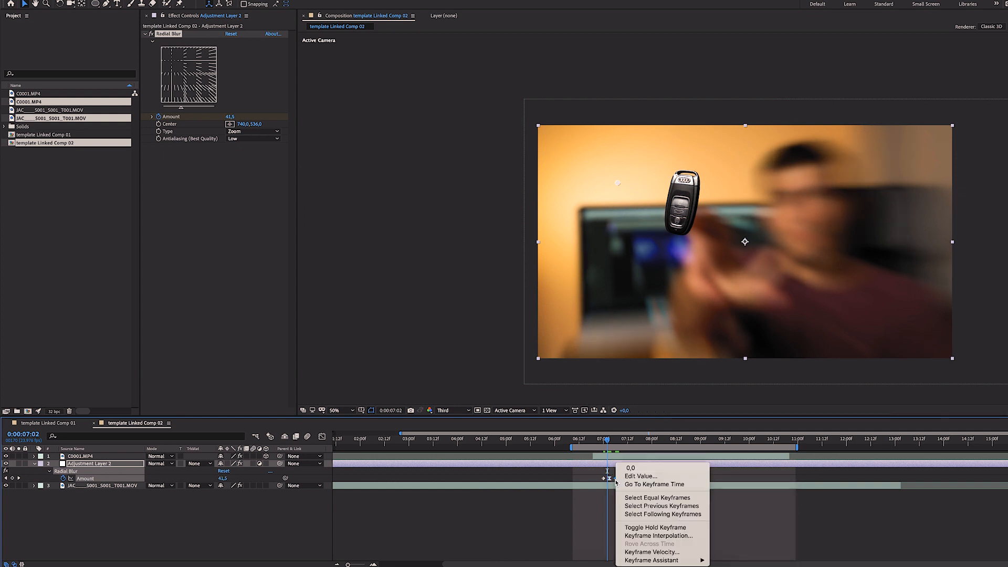
pyautogui.moveTo(651, 559)
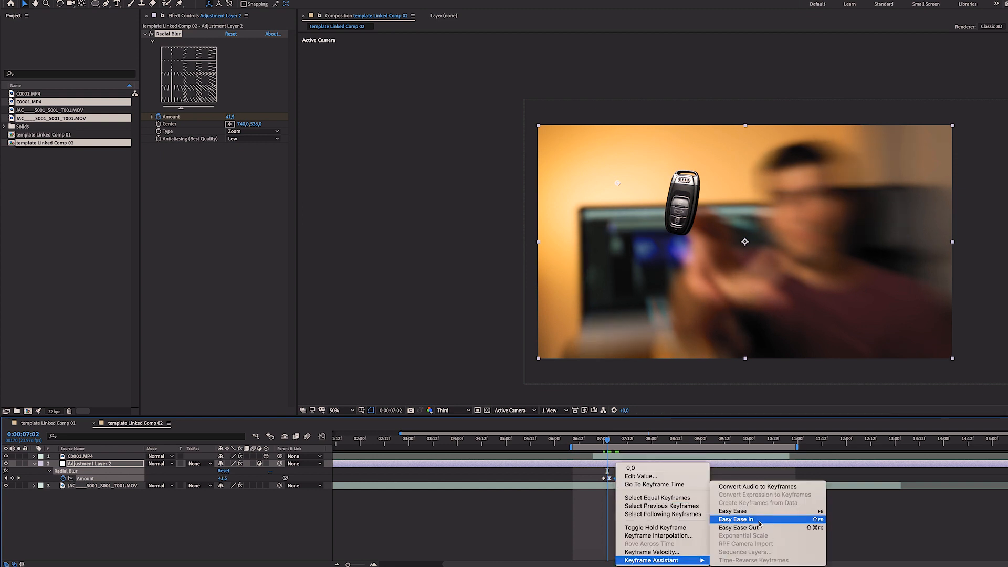
# - Apply Easy Ease In to both Radial Blur Amount keyframes (0 and 41.5)
pyautogui.click(734, 519)
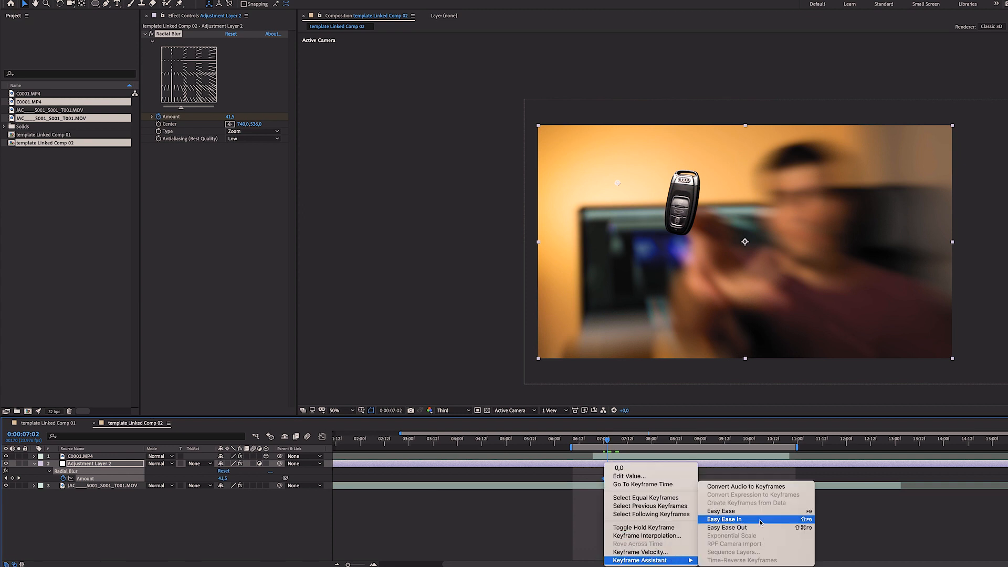
pyautogui.click(724, 520)
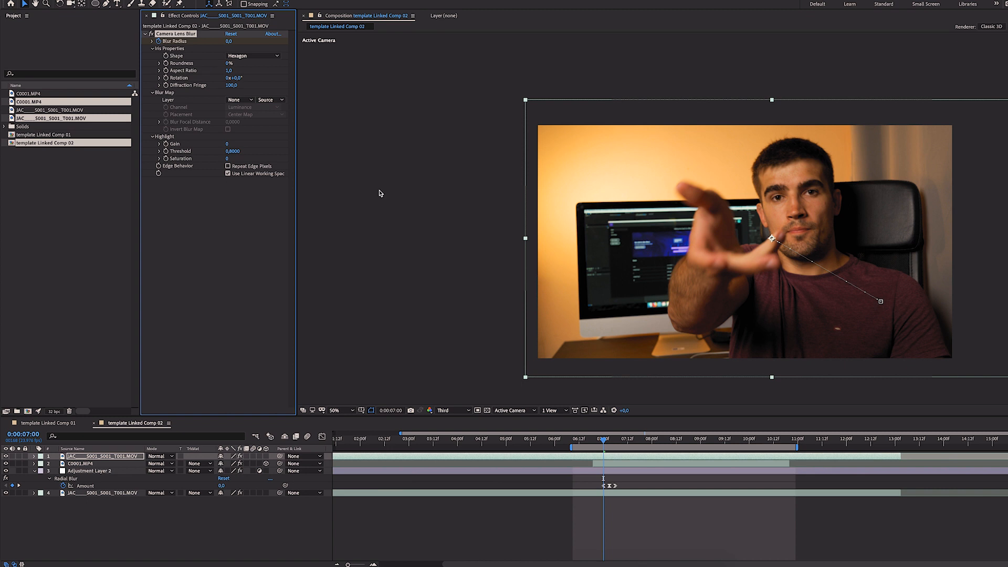
pyautogui.moveTo(603, 442)
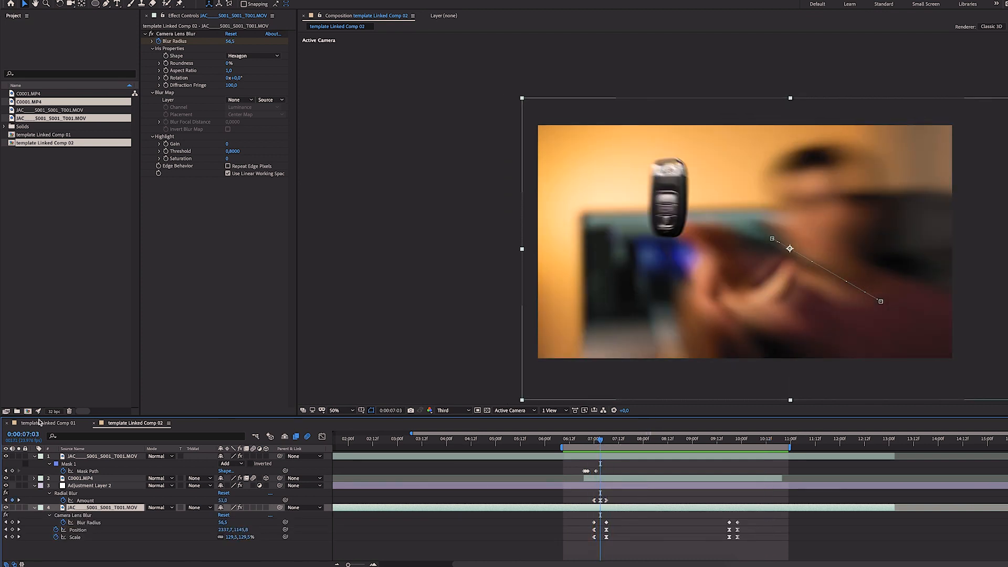
# - Switch to the template Linked Comp 01 composition
pyautogui.click(43, 422)
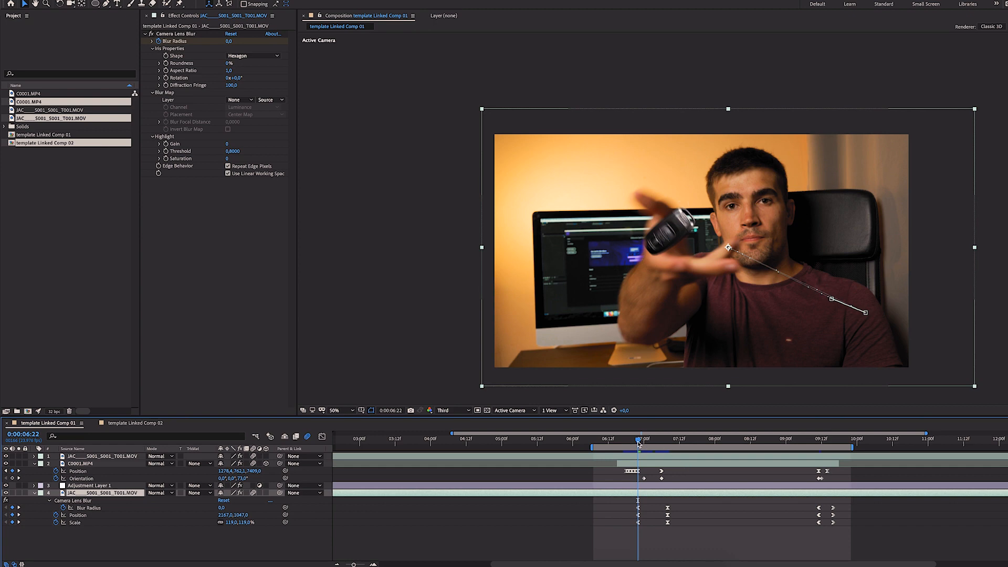